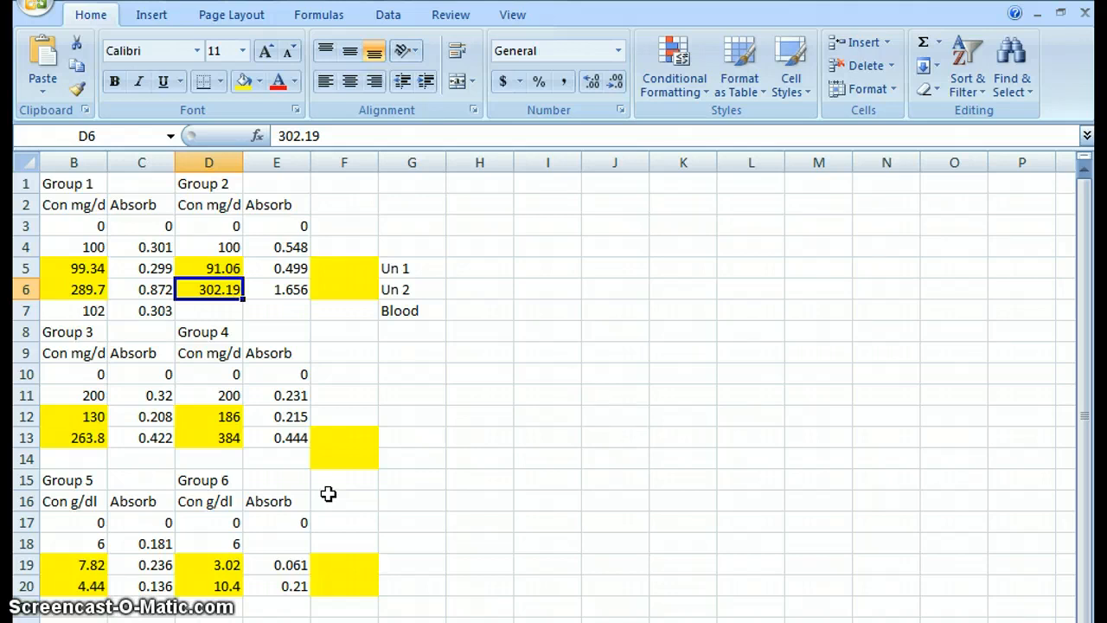
pyautogui.moveTo(426, 424)
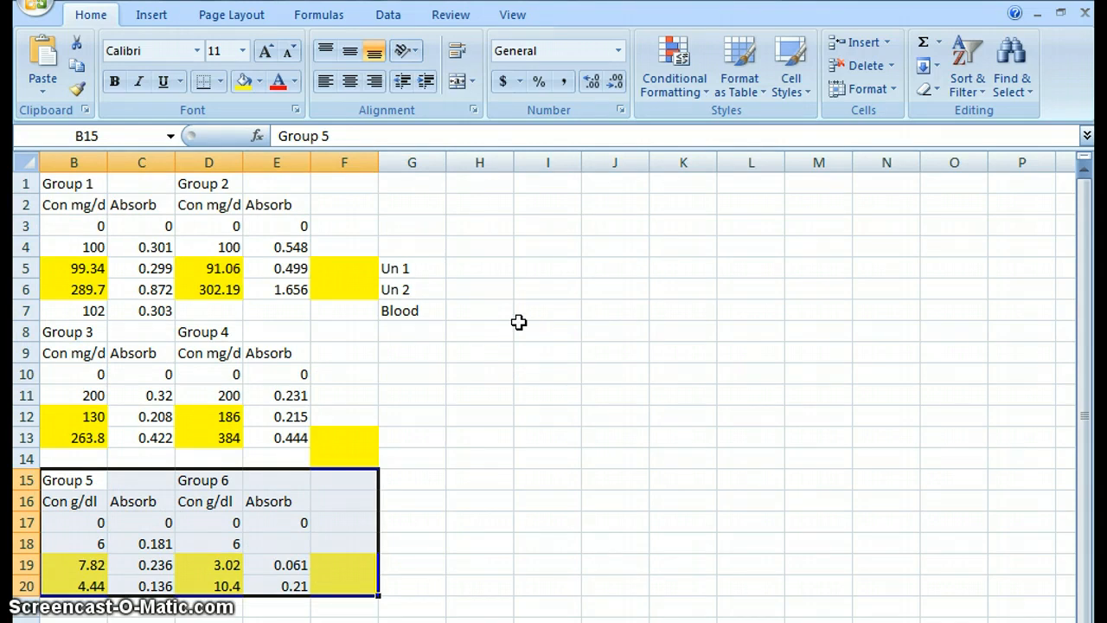
# Review the Group 1, Group 2 and Group 5 concentration headings and unknown values (99.34, 302.19)
pyautogui.click(72, 204)
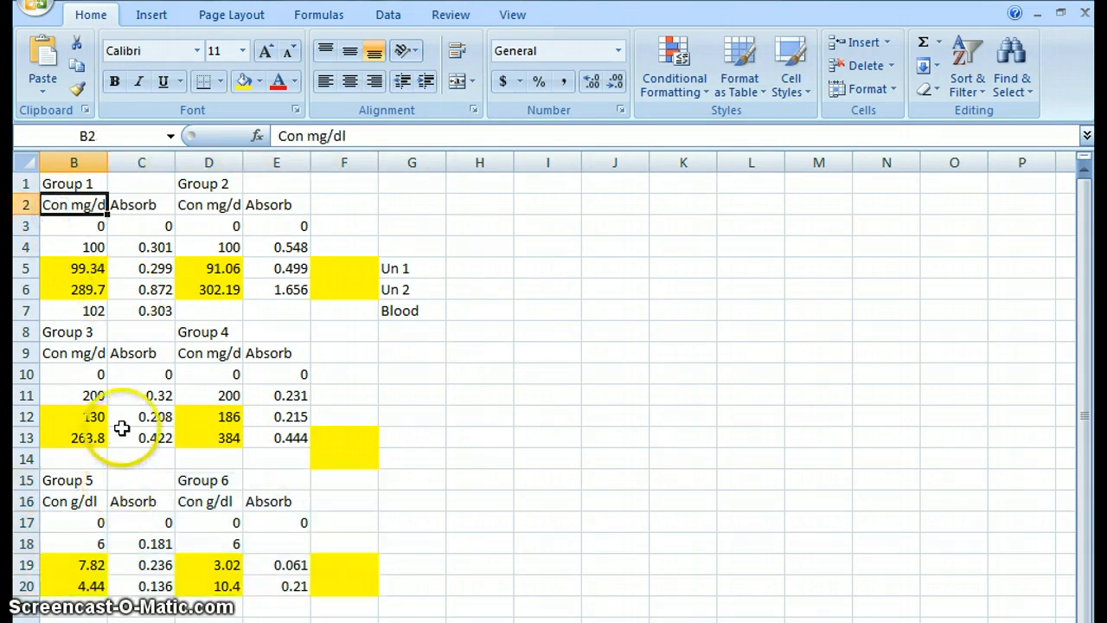
pyautogui.click(72, 353)
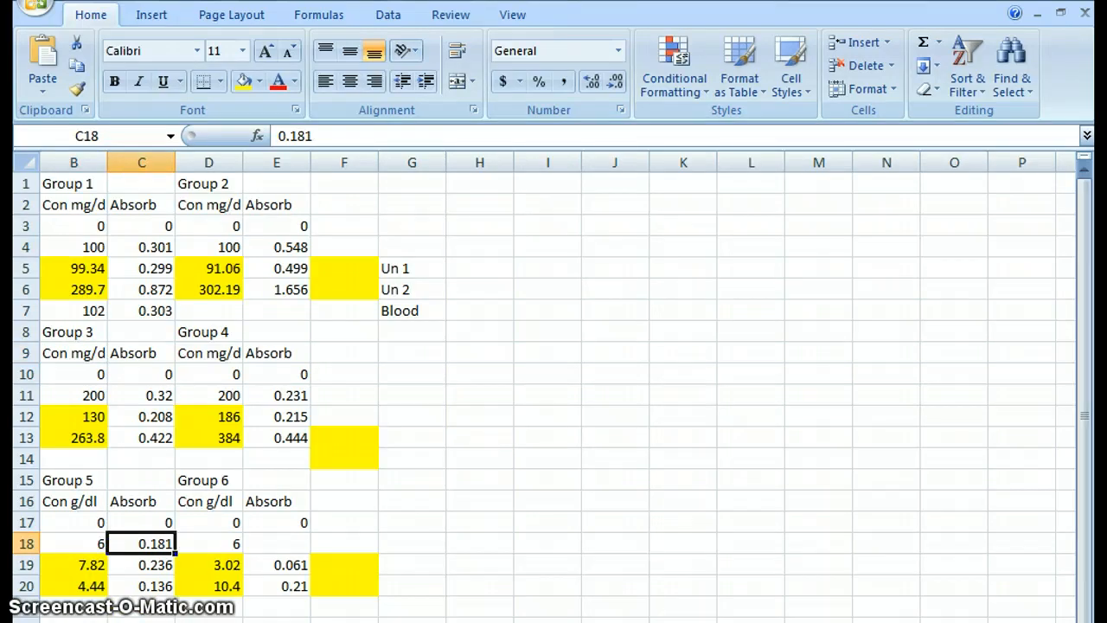
pyautogui.click(72, 502)
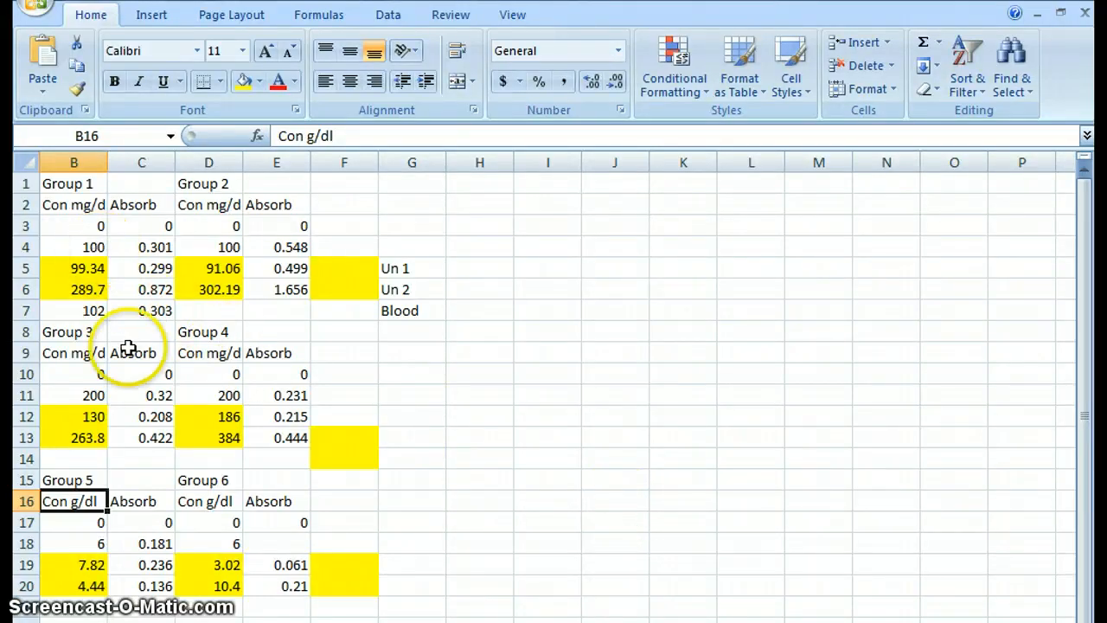
pyautogui.moveTo(100, 394)
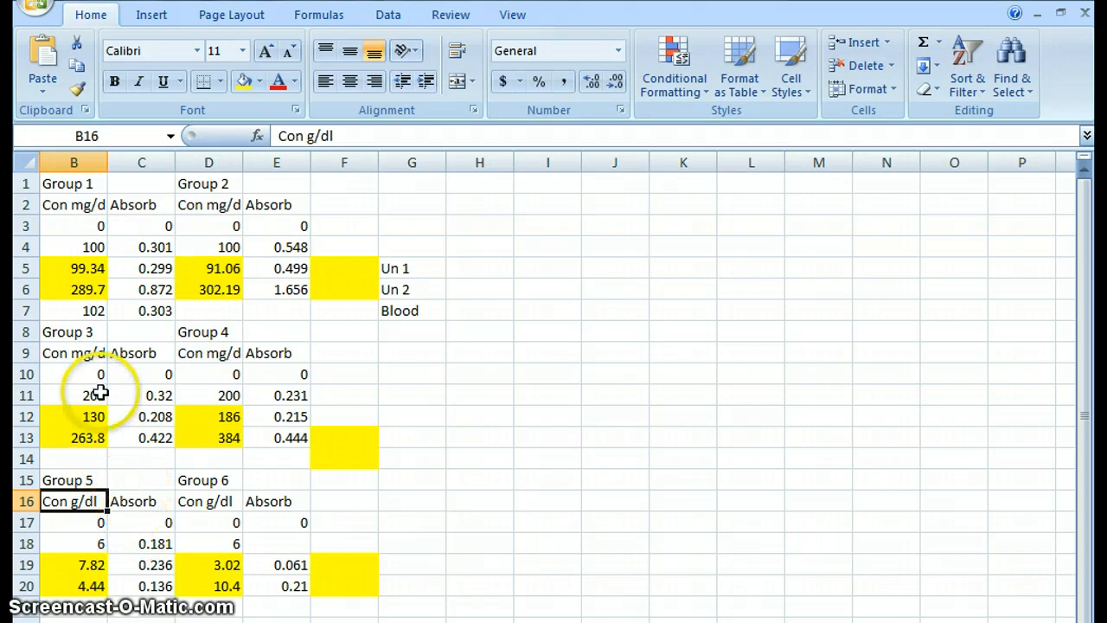
pyautogui.moveTo(111, 280)
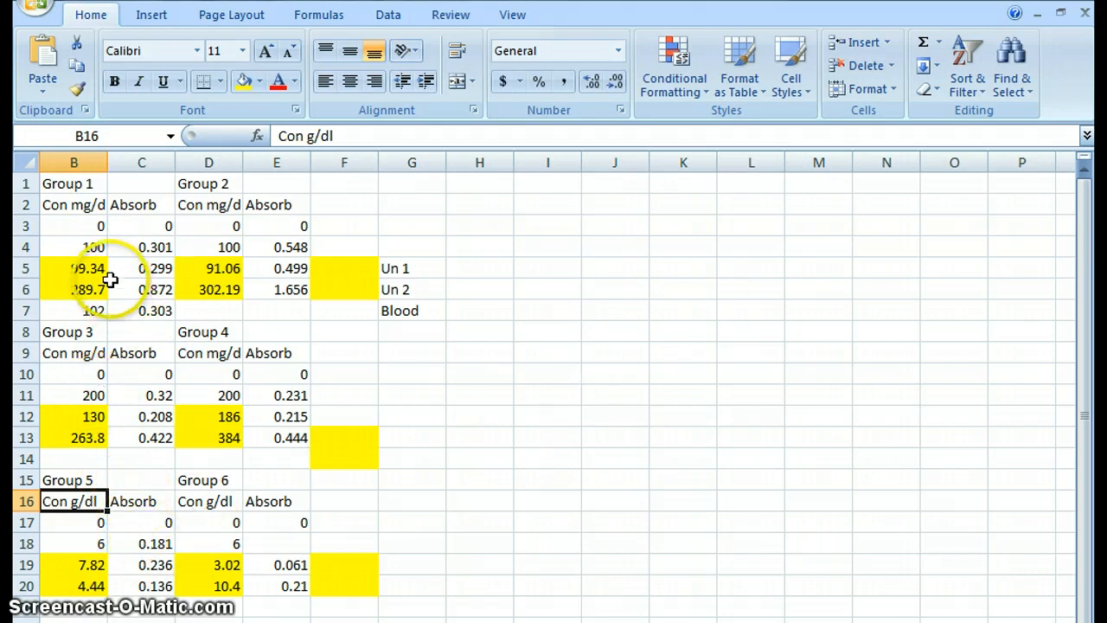
pyautogui.moveTo(457, 441)
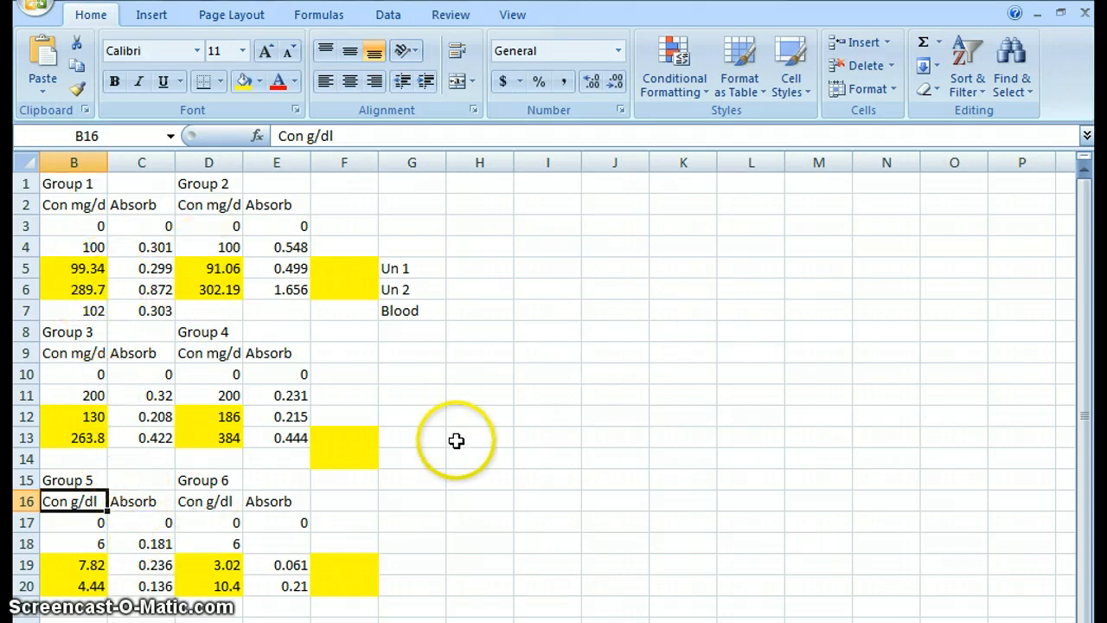
pyautogui.moveTo(457, 441)
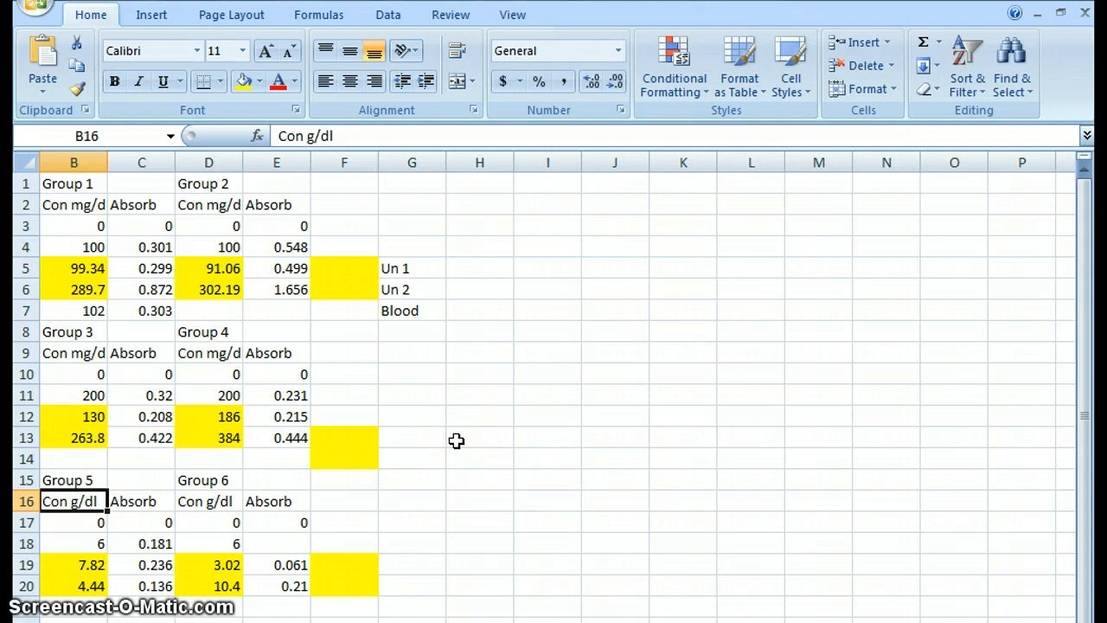
pyautogui.click(208, 205)
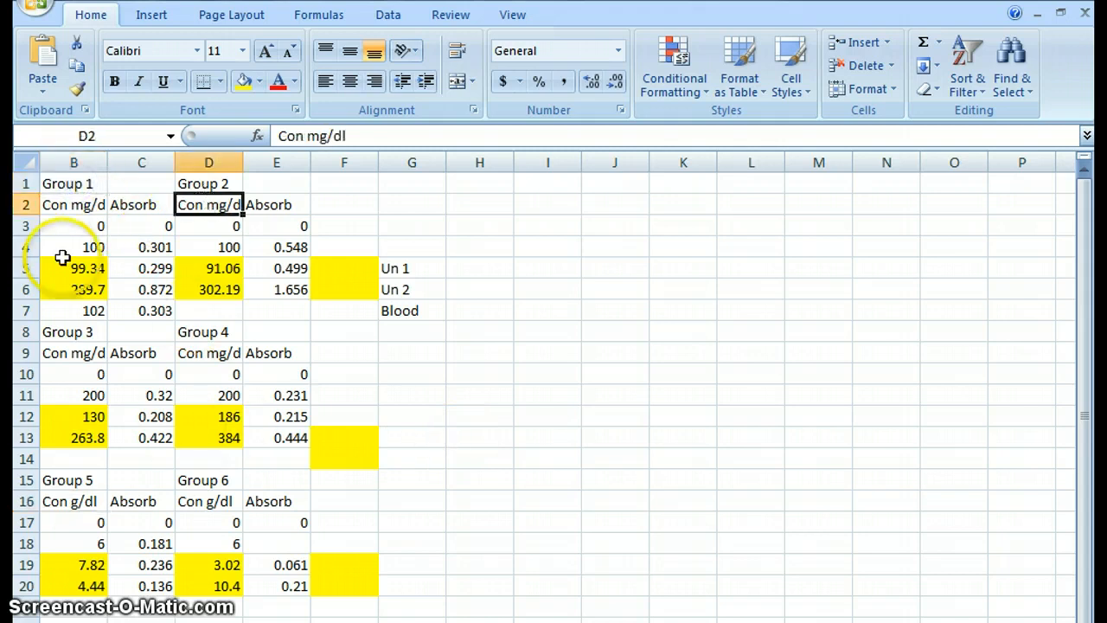
pyautogui.moveTo(253, 237)
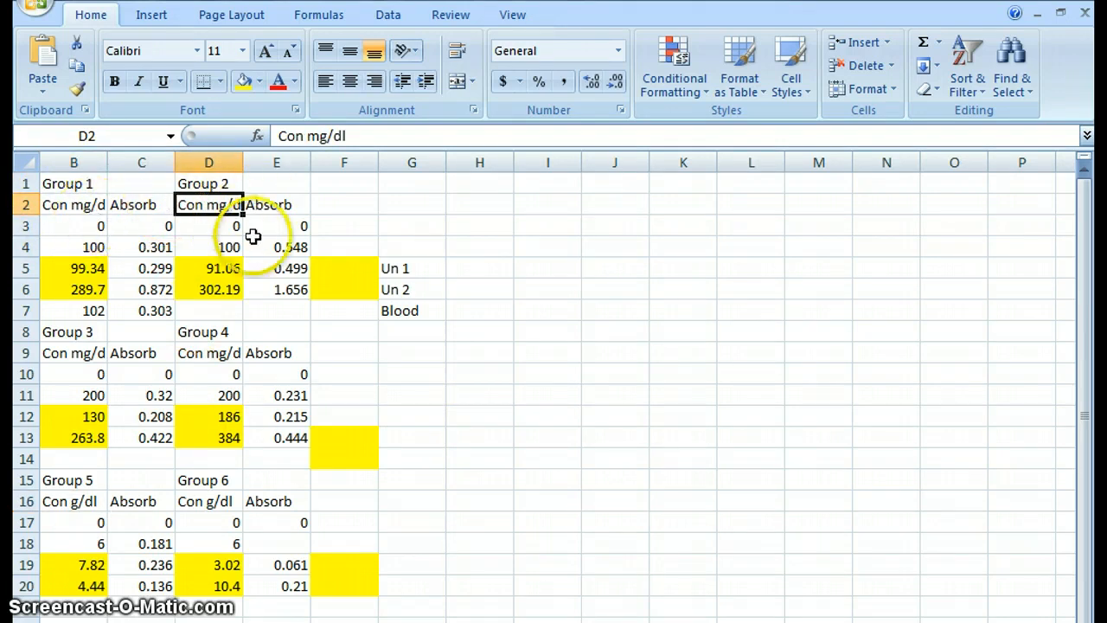
pyautogui.moveTo(73, 279)
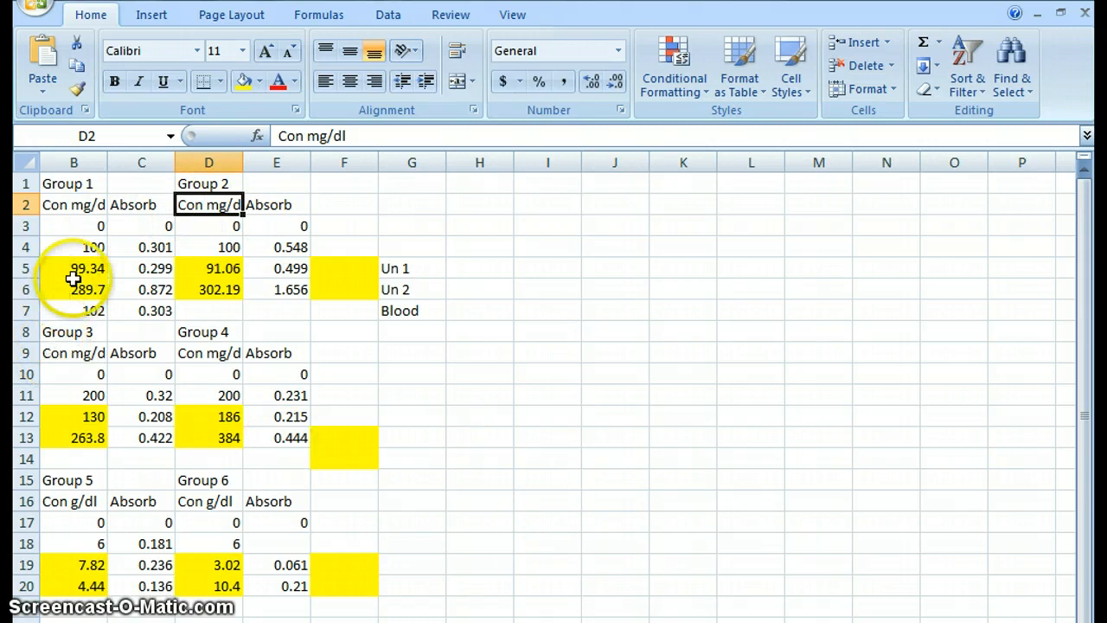
pyautogui.click(208, 291)
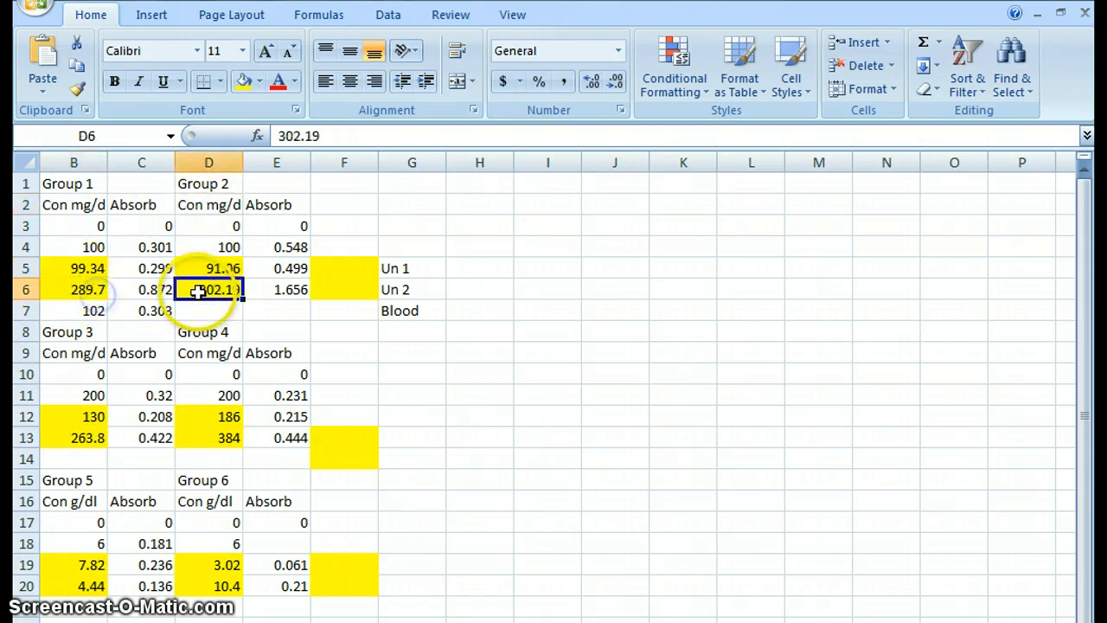
pyautogui.moveTo(249, 415)
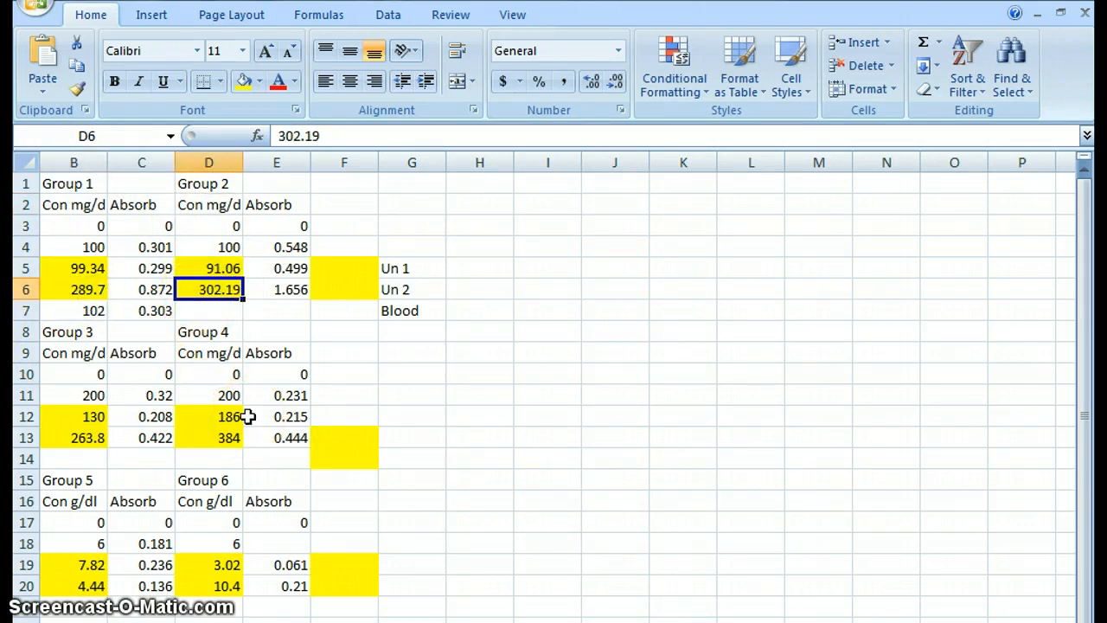
pyautogui.moveTo(322, 457)
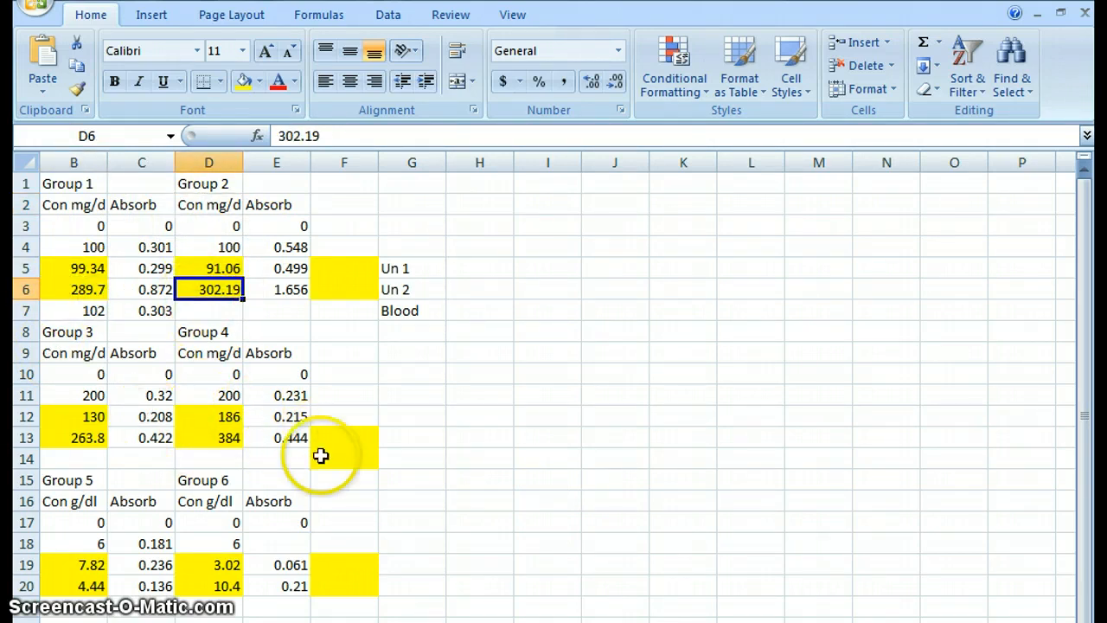
pyautogui.click(73, 268)
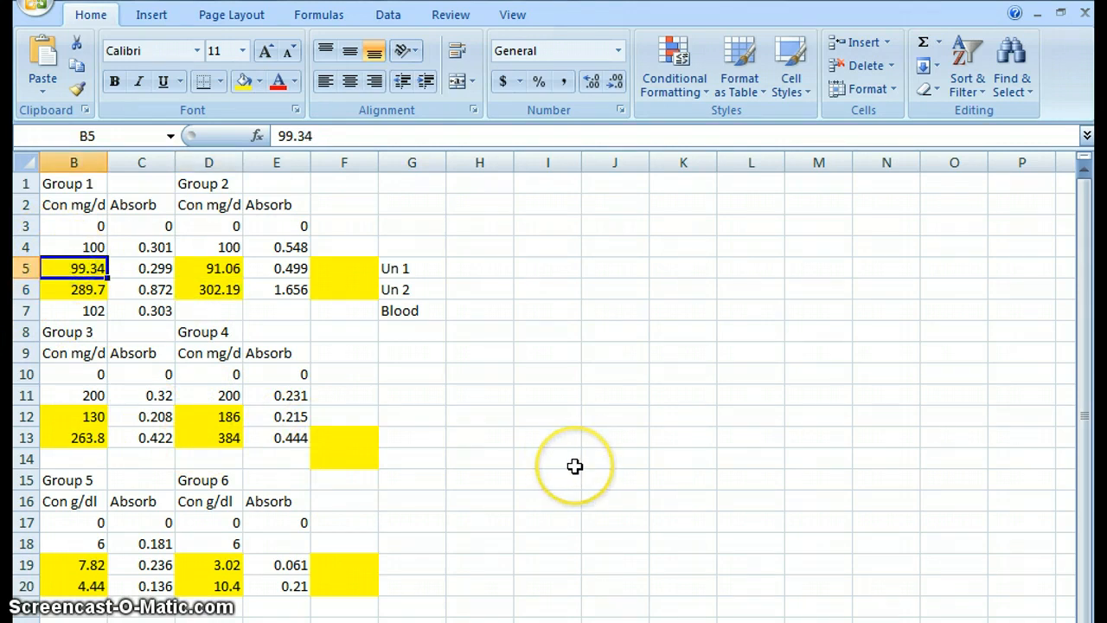
pyautogui.click(208, 289)
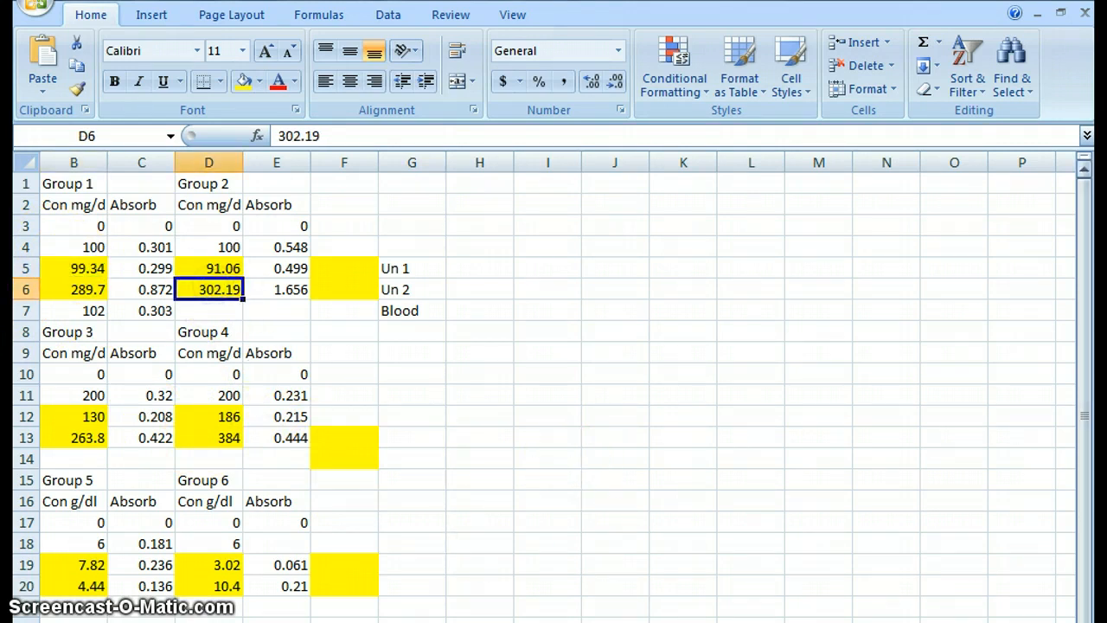
pyautogui.moveTo(516, 464)
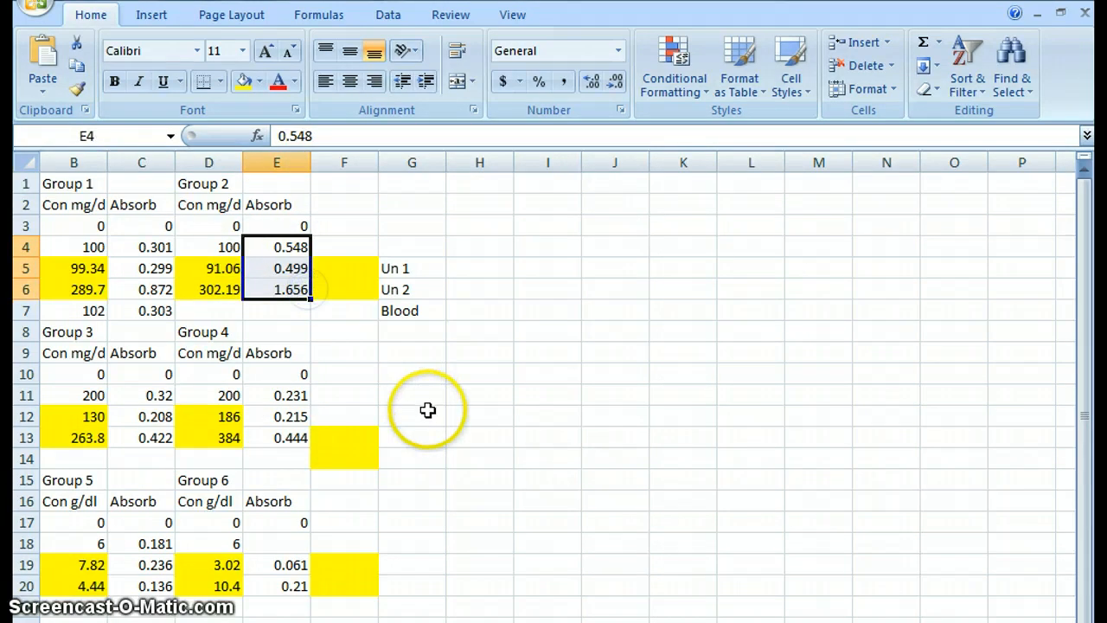
pyautogui.moveTo(429, 410)
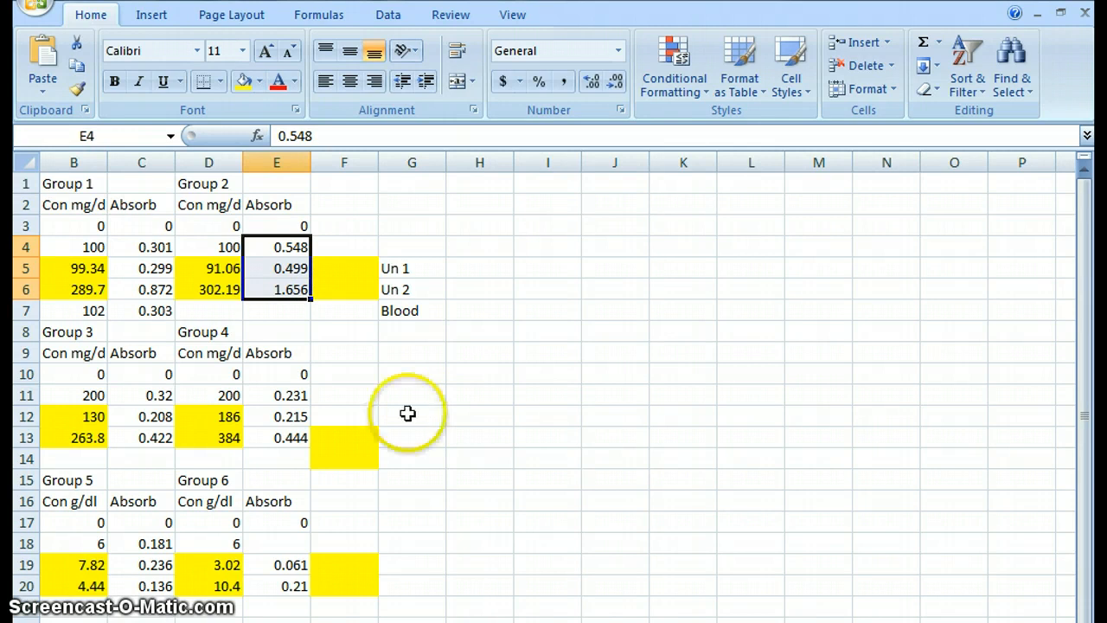
pyautogui.moveTo(498, 547)
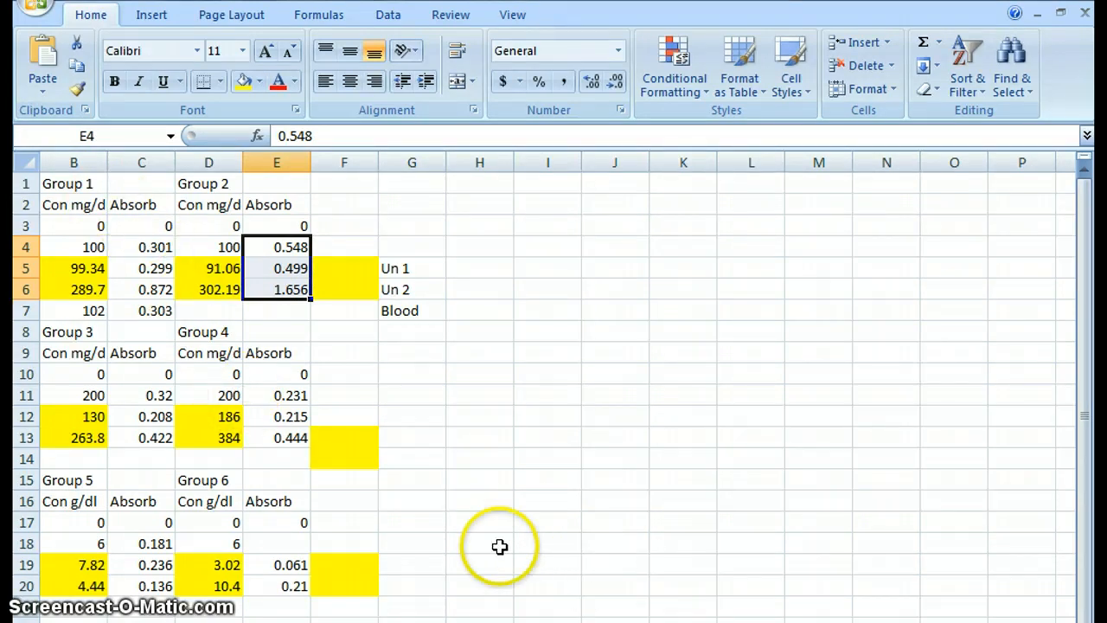
# Select Group 1's concentration values B3:B7 together with its absorbance values C3:C7
pyautogui.moveTo(73, 204); pyautogui.dragTo(141, 311)
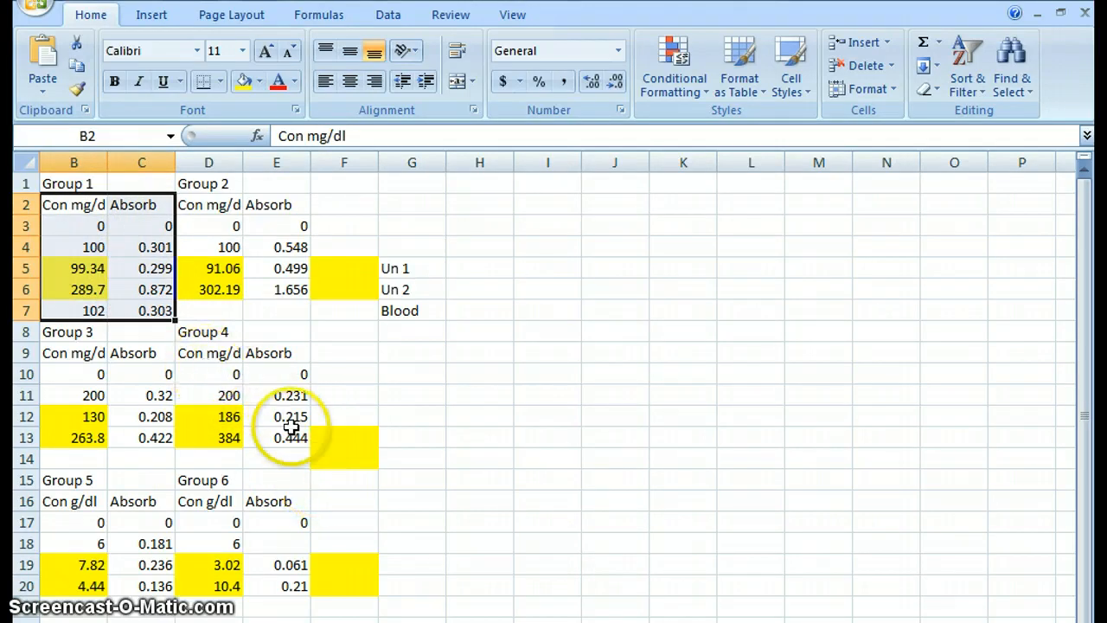
pyautogui.moveTo(576, 456)
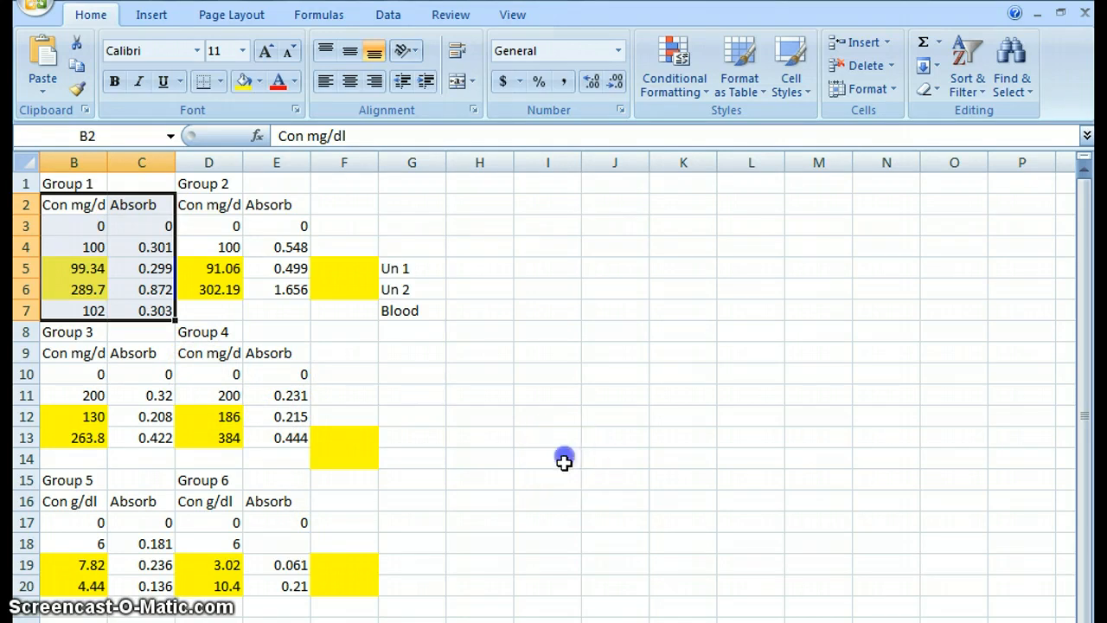
pyautogui.click(547, 459)
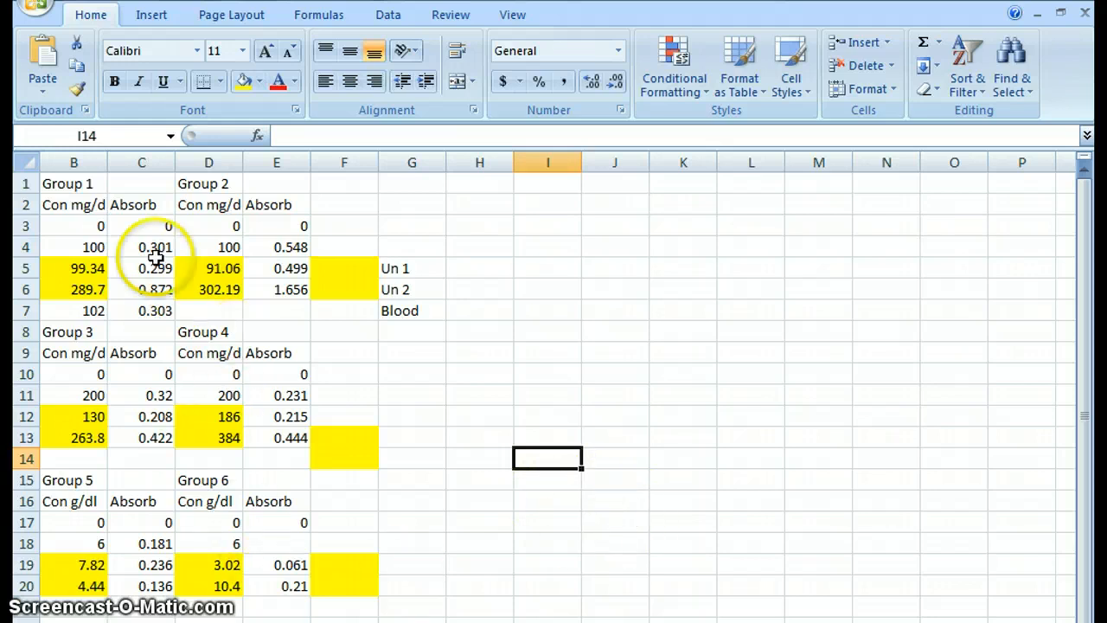
pyautogui.click(142, 204)
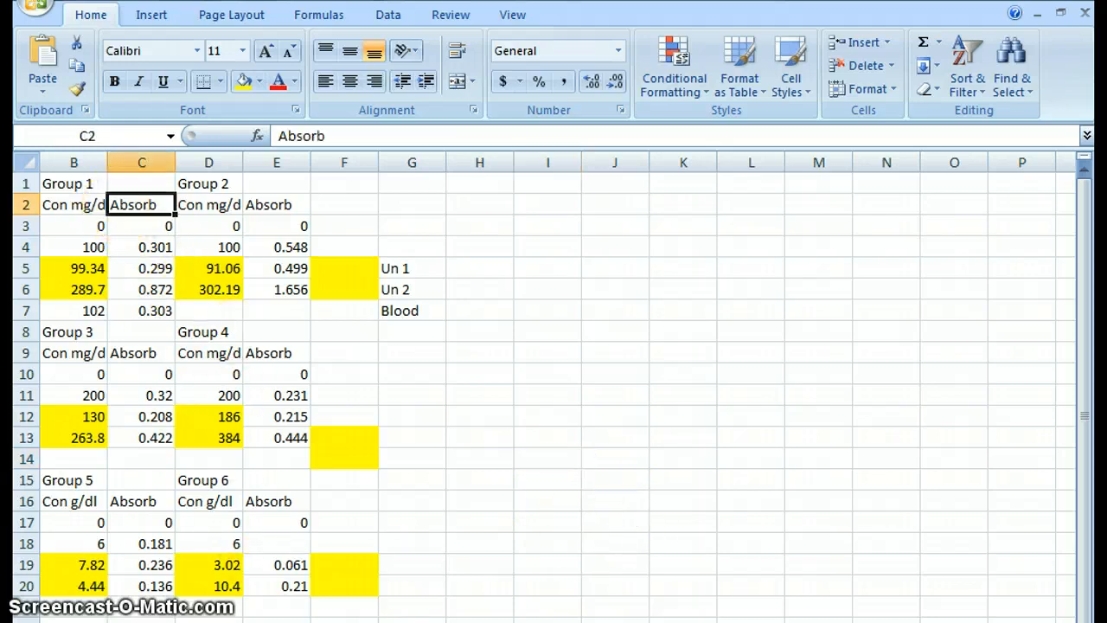
pyautogui.moveTo(73, 204); pyautogui.dragTo(72, 291)
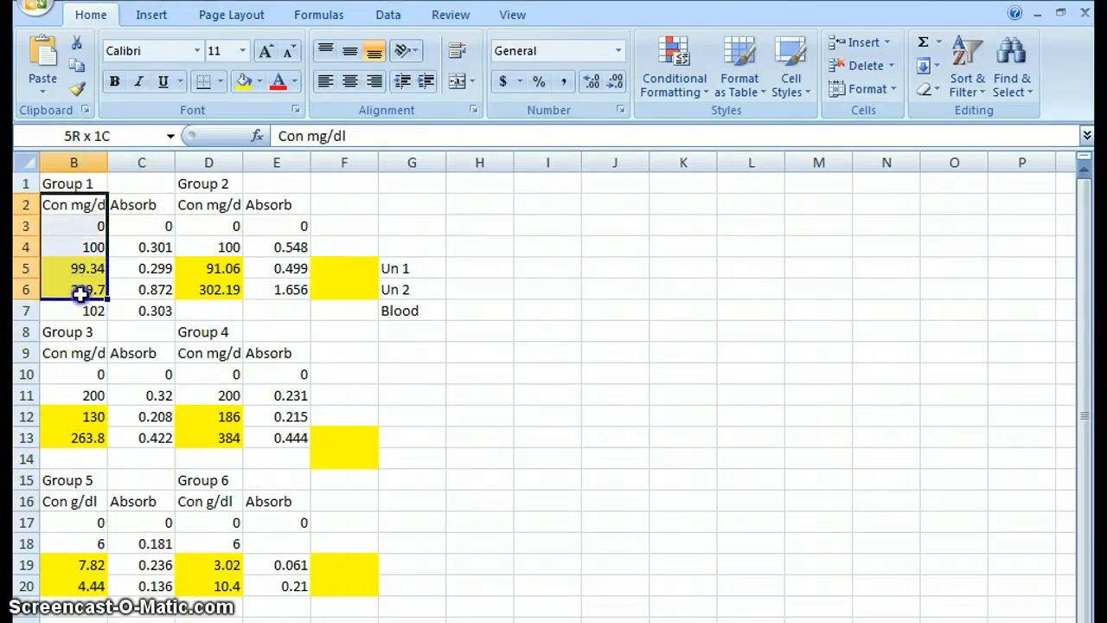
pyautogui.click(142, 225)
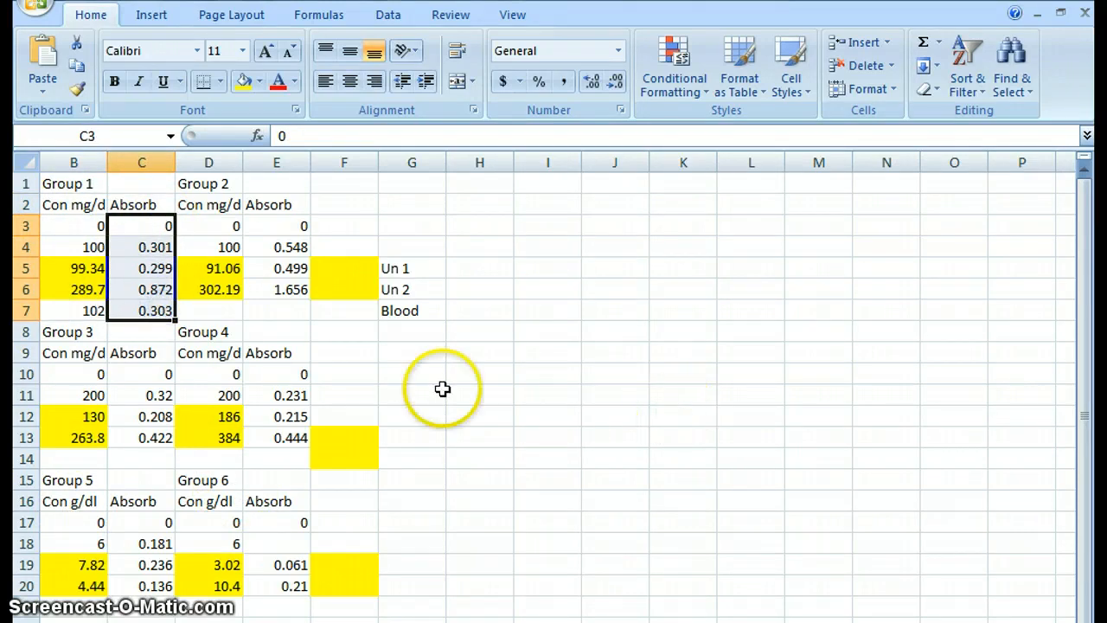
# Insert a scatter chart of the selected Group 1 data from the Insert ribbon
pyautogui.click(152, 14)
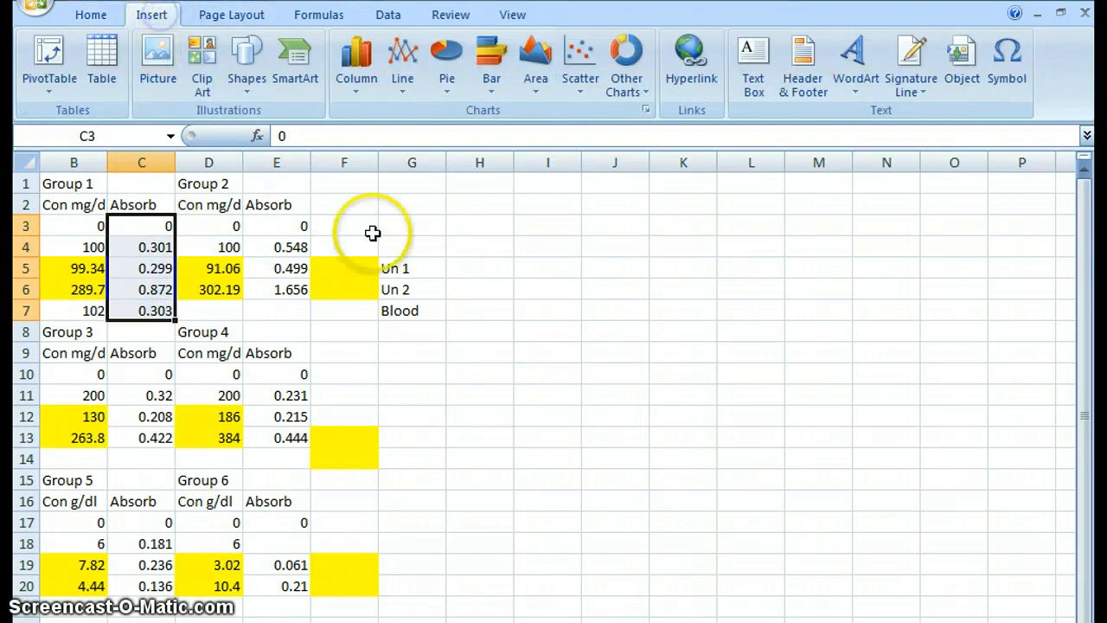
pyautogui.moveTo(388, 121)
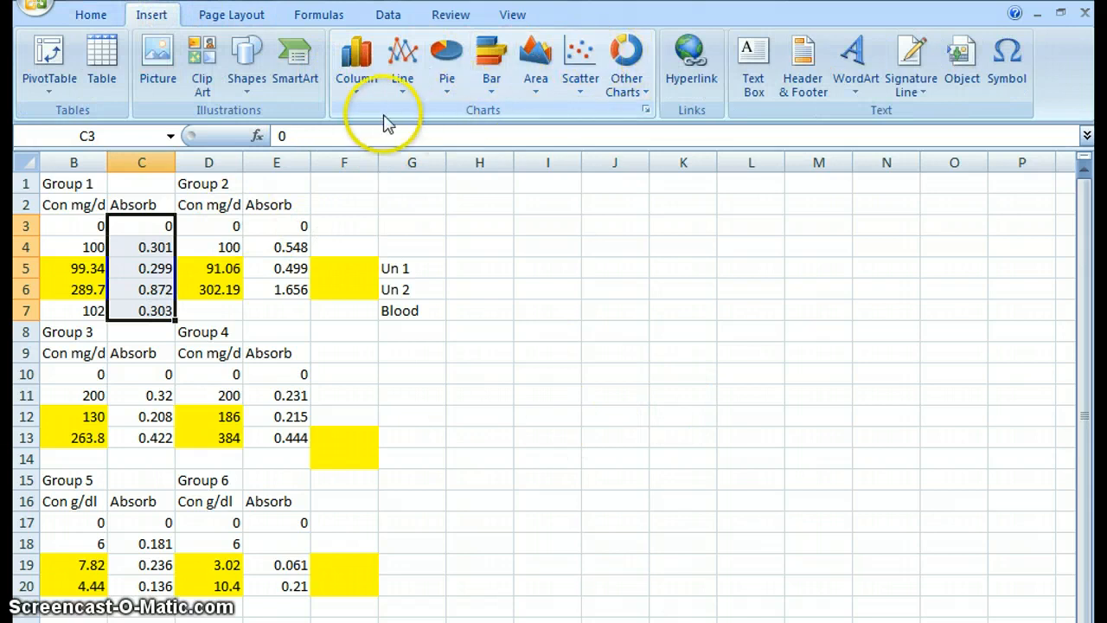
pyautogui.click(580, 61)
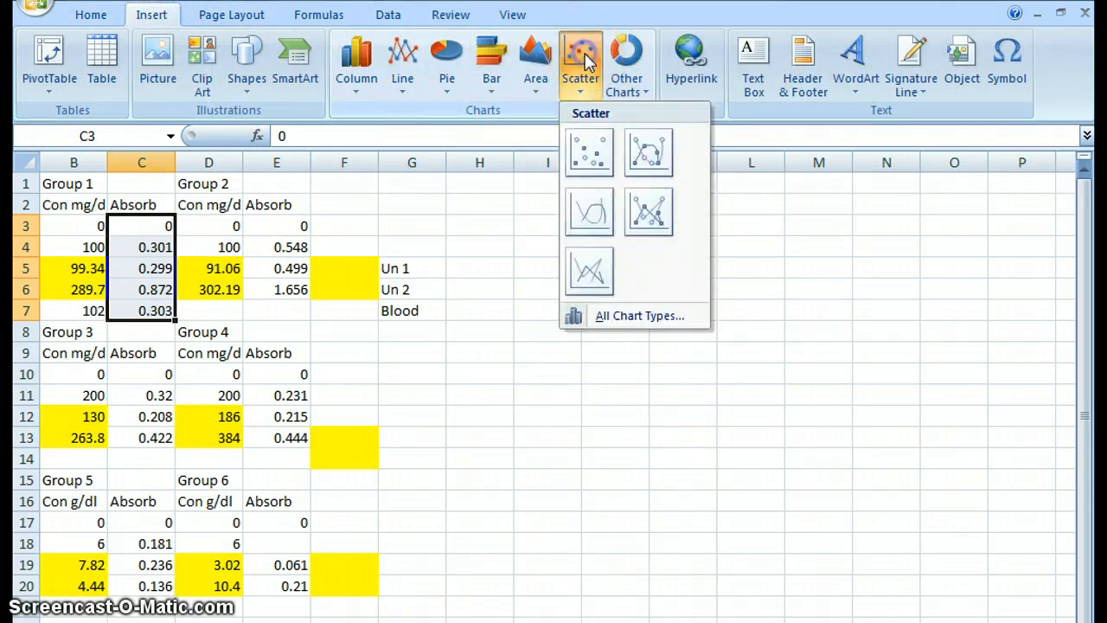
pyautogui.click(588, 152)
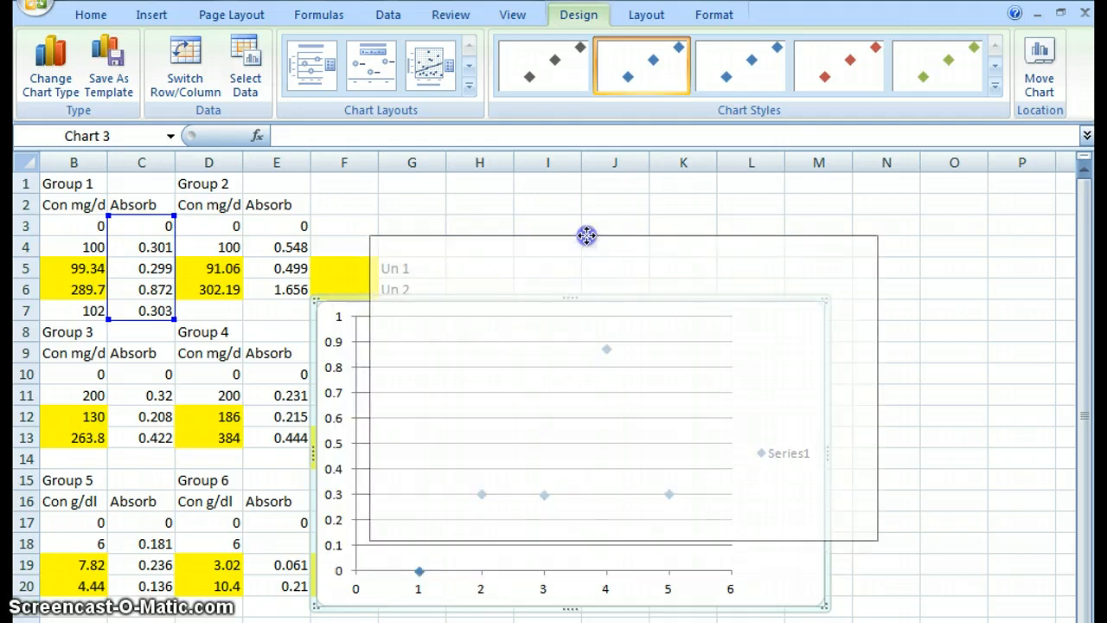
# Move the scatter chart to the right of the Group data tables
pyautogui.moveTo(586, 235); pyautogui.dragTo(592, 225)
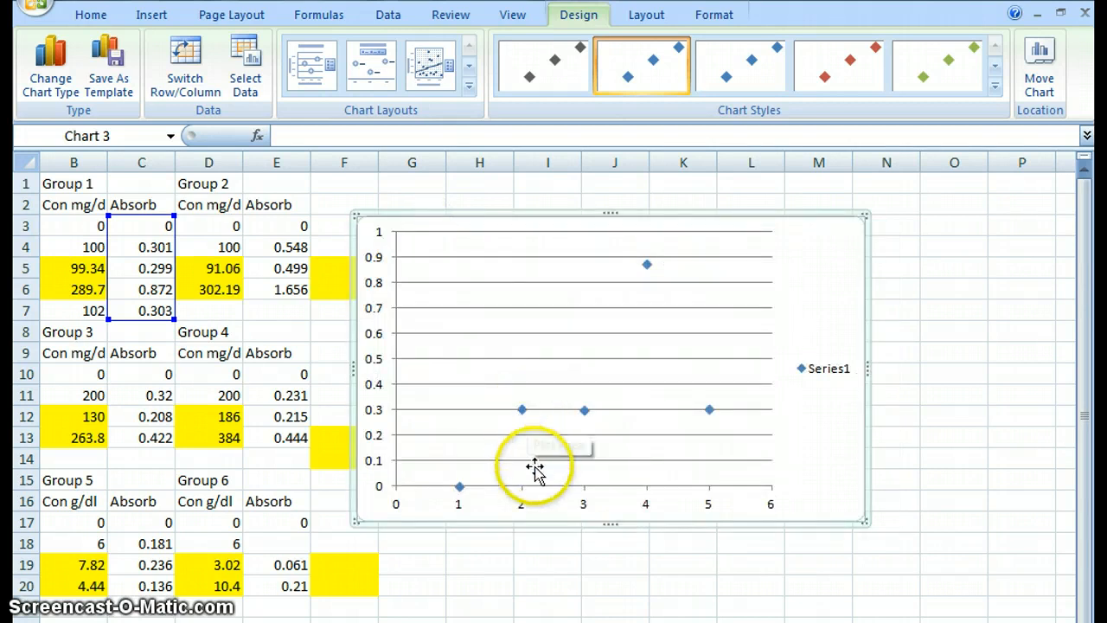
pyautogui.moveTo(436, 506)
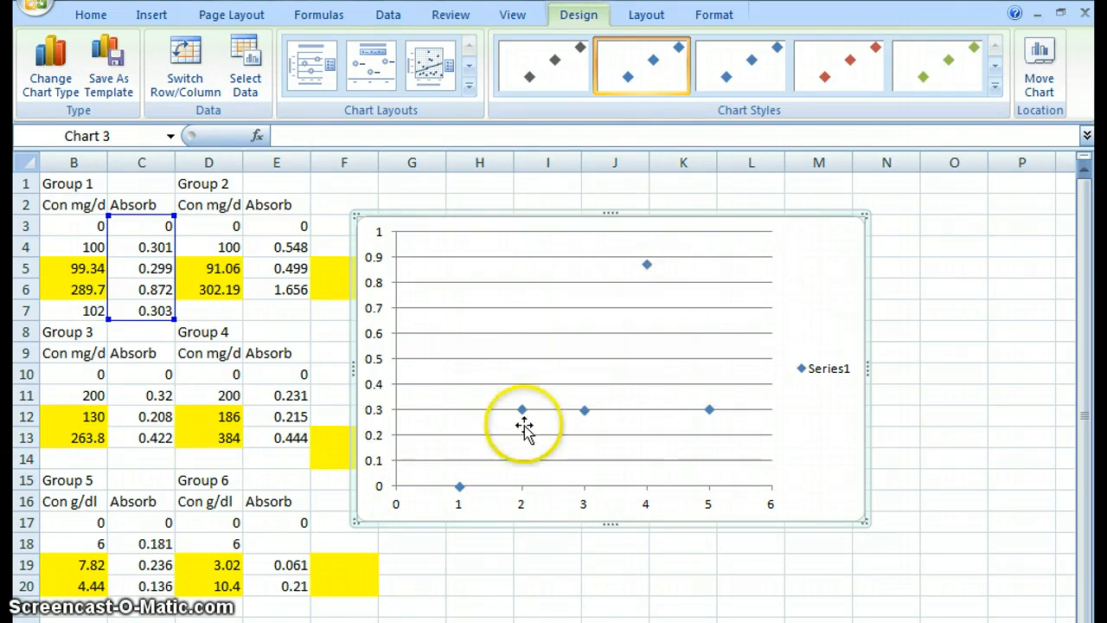
pyautogui.moveTo(502, 322)
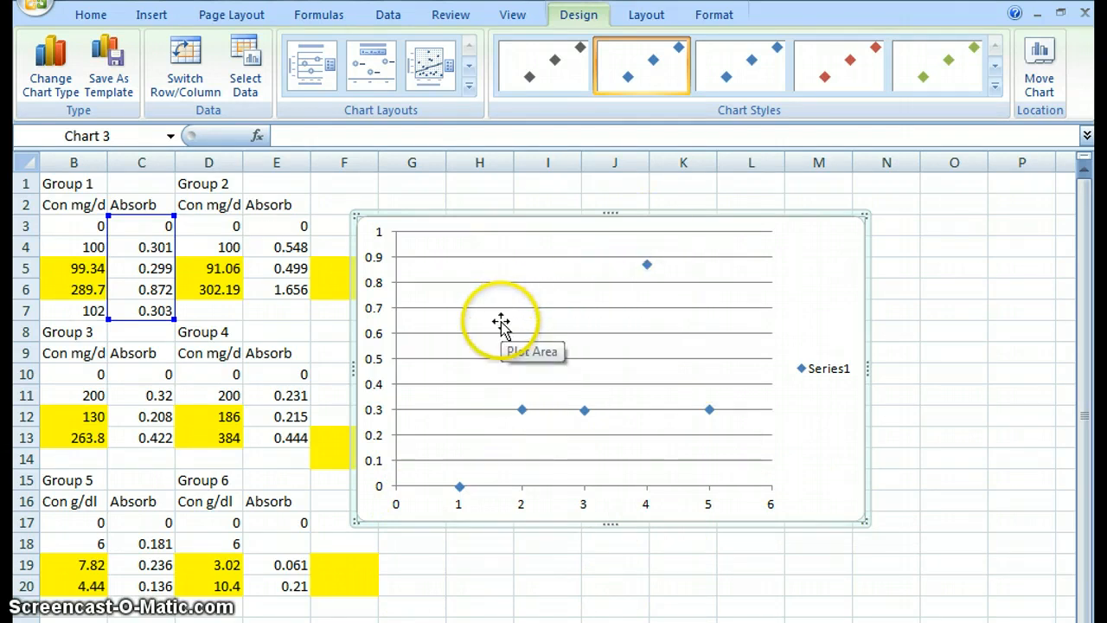
# Open Select Data for the chart and edit the Series1 data series
pyautogui.rightClick(502, 332)
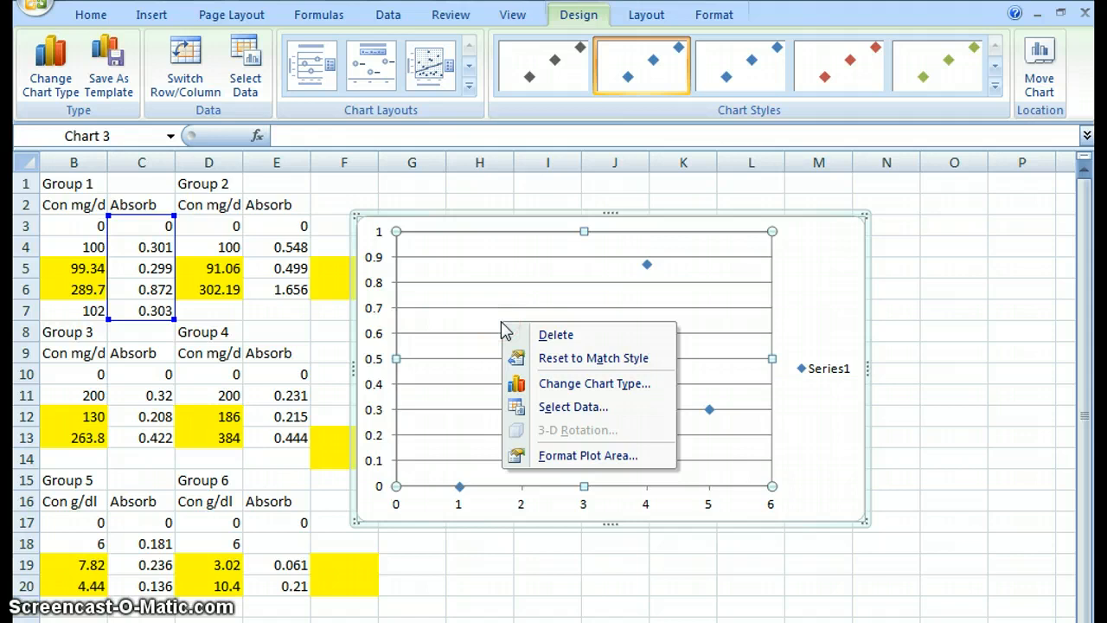
pyautogui.moveTo(573, 407)
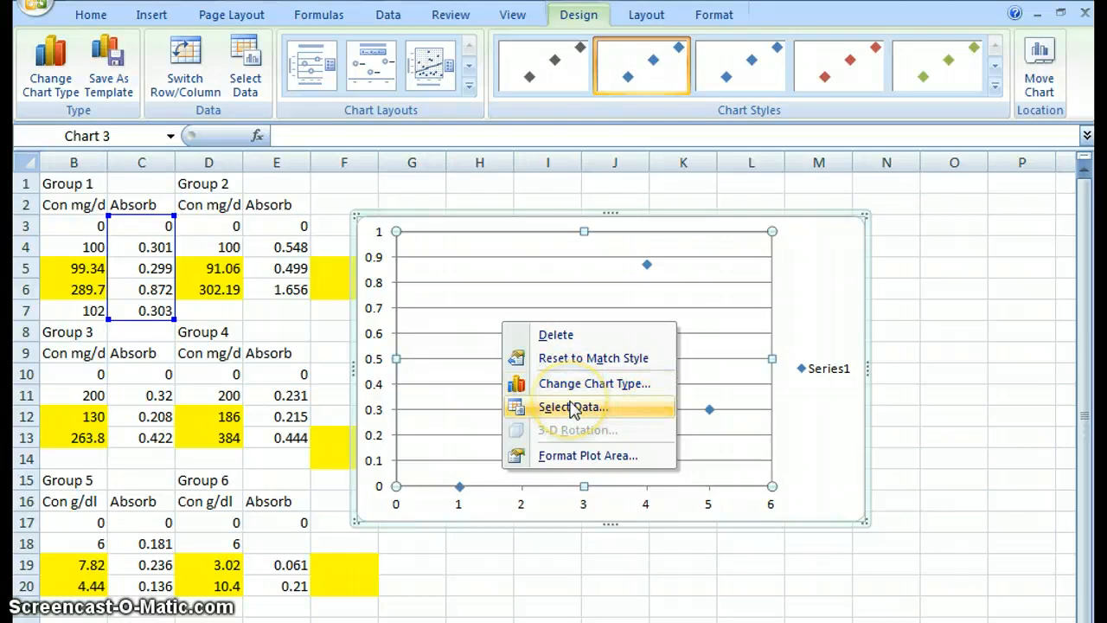
pyautogui.click(573, 407)
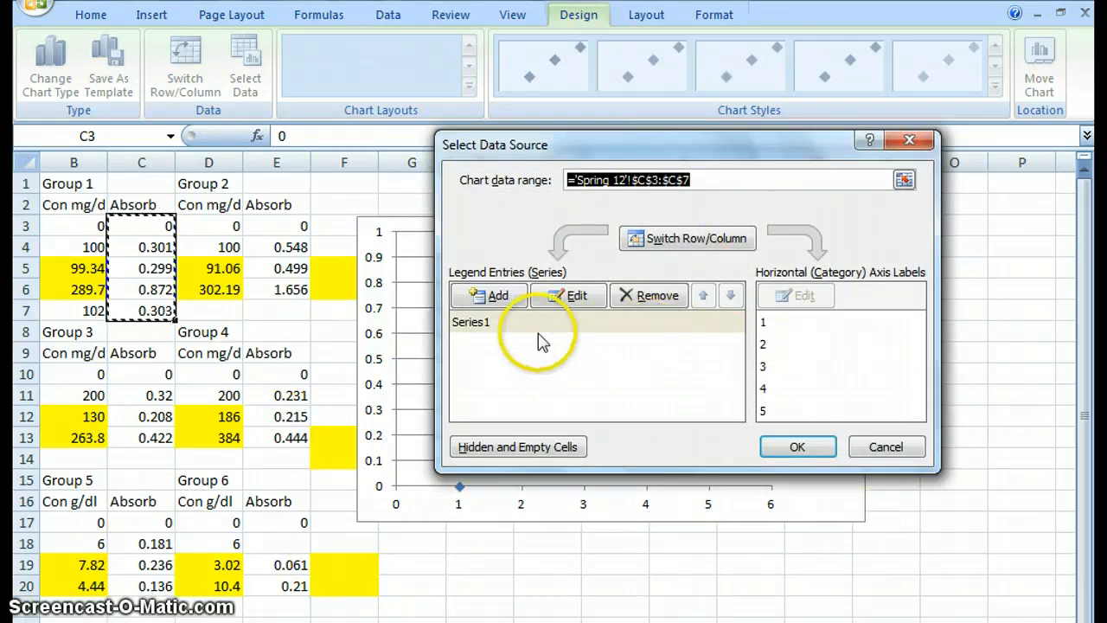
pyautogui.click(471, 322)
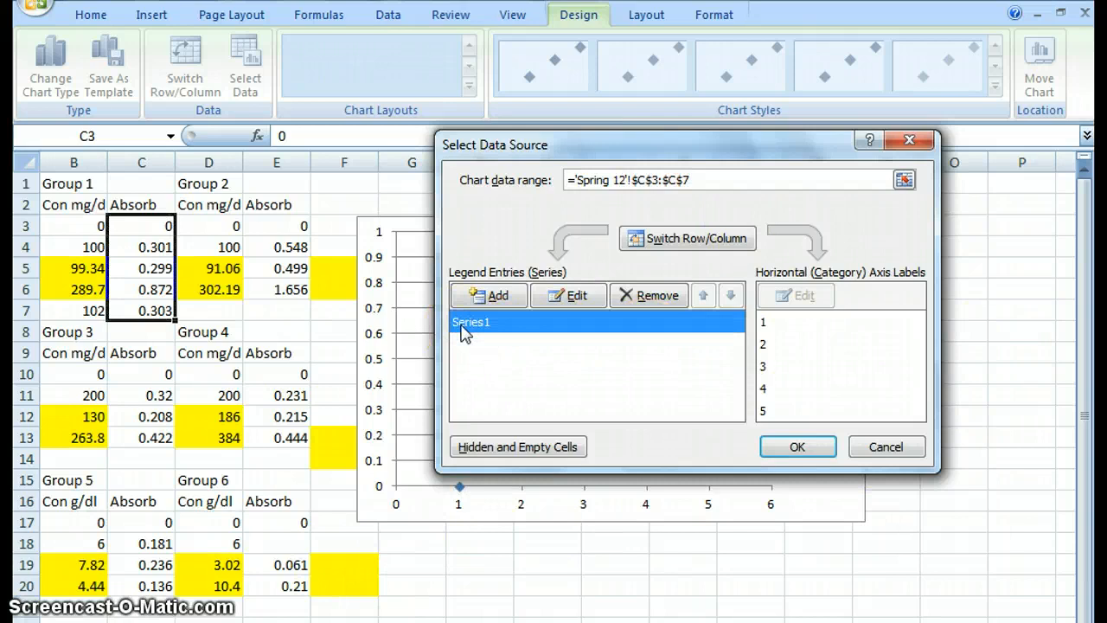
pyautogui.click(568, 295)
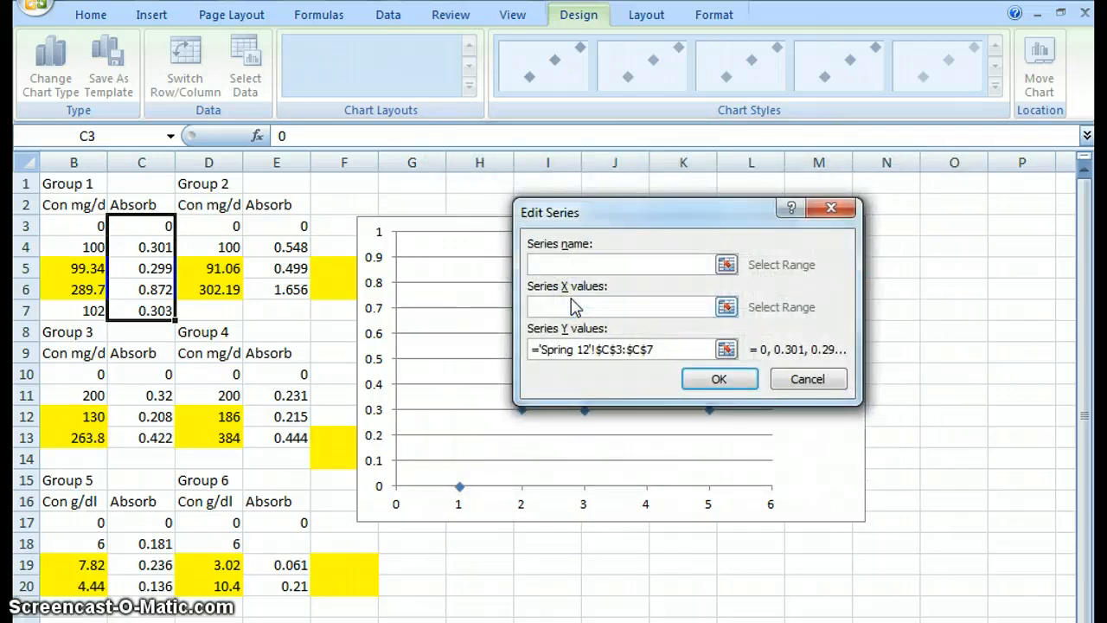
# Name the series Glucose, set its X values to concentrations B3:B7, and apply the data source
pyautogui.write('G')
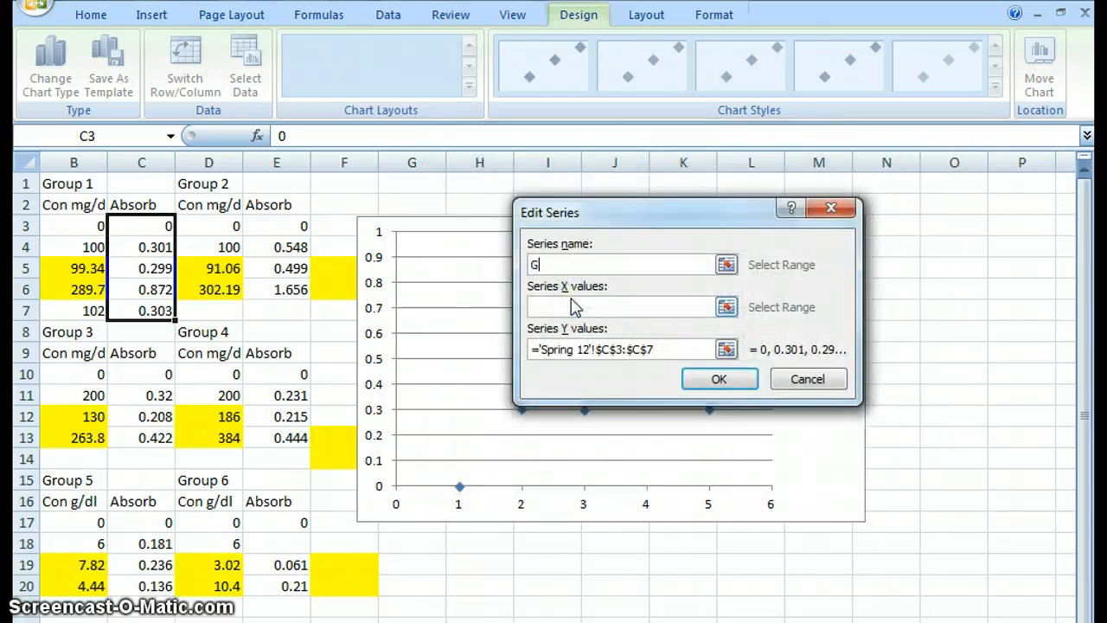
pyautogui.write('lucose')
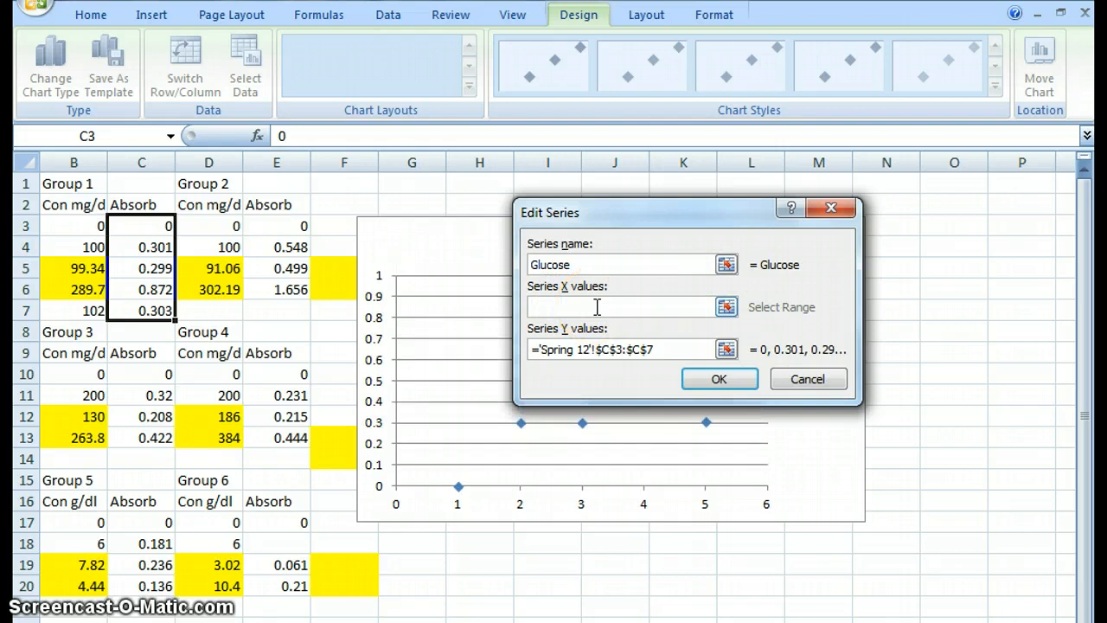
pyautogui.click(623, 306)
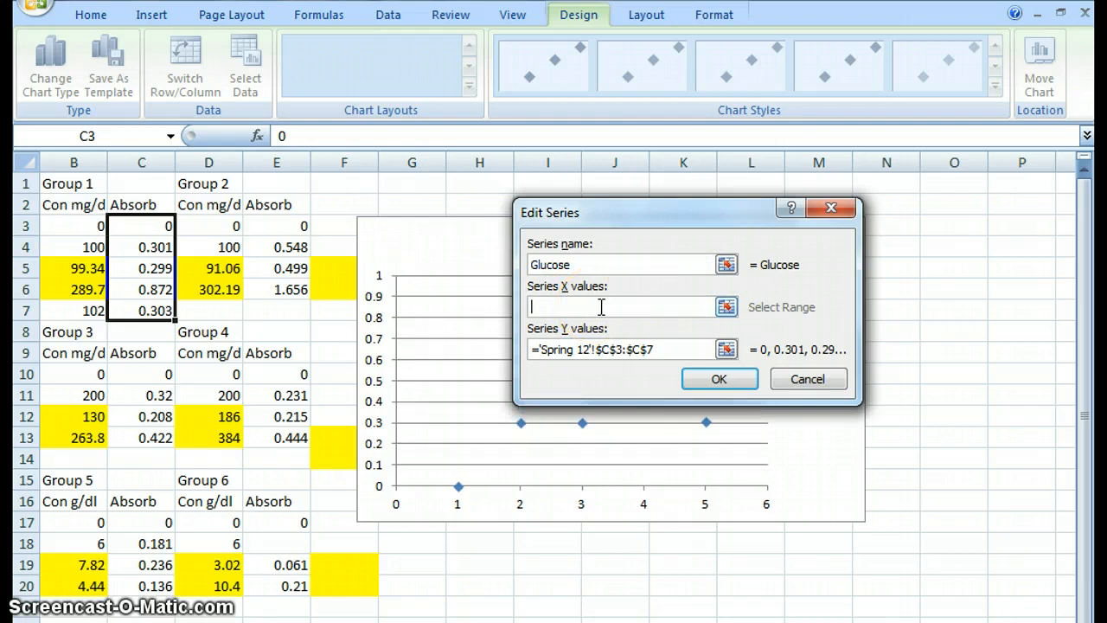
pyautogui.moveTo(294, 481)
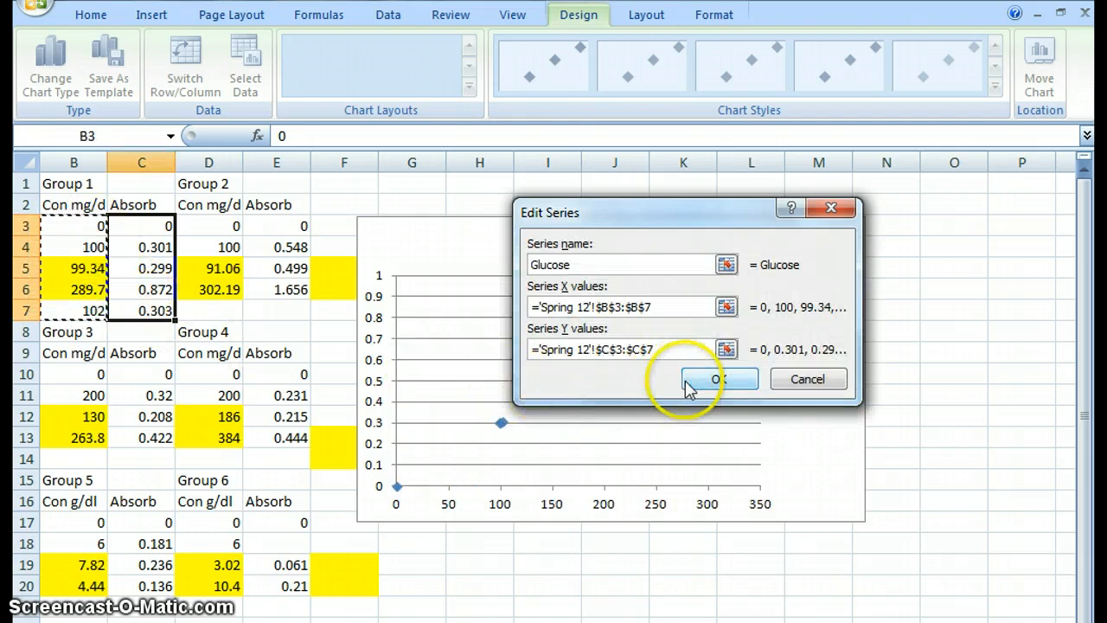
pyautogui.click(716, 379)
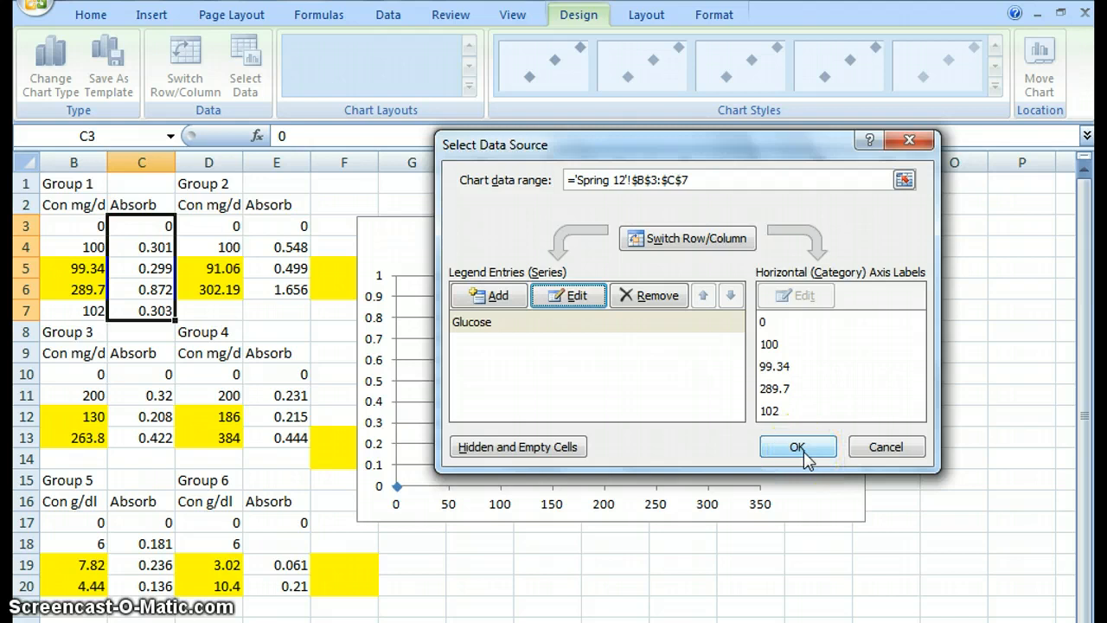
pyautogui.click(796, 447)
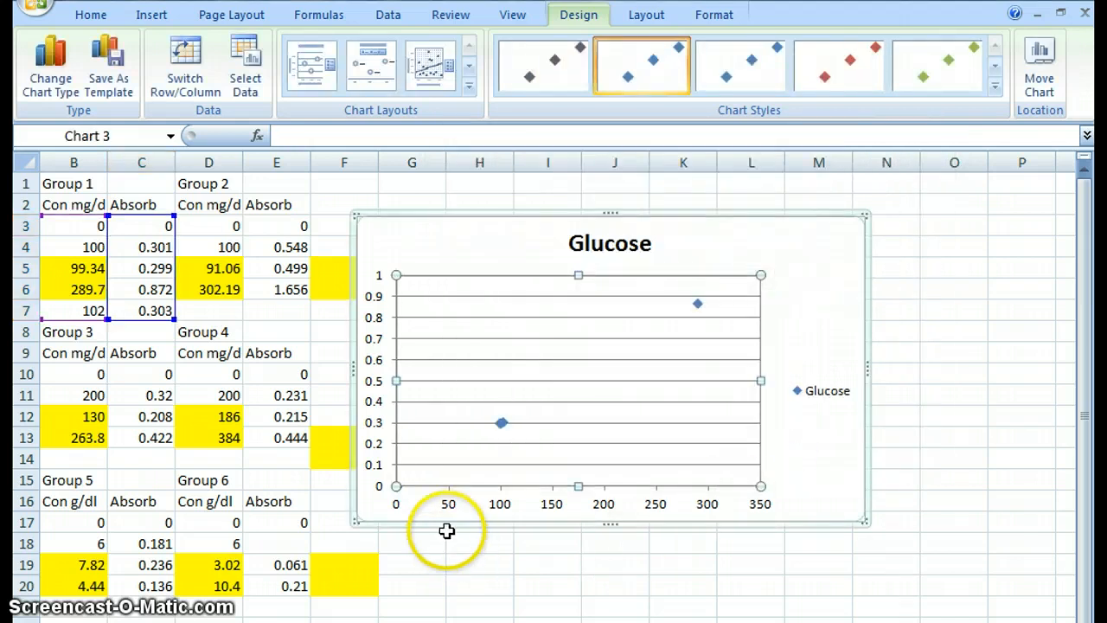
pyautogui.moveTo(459, 502)
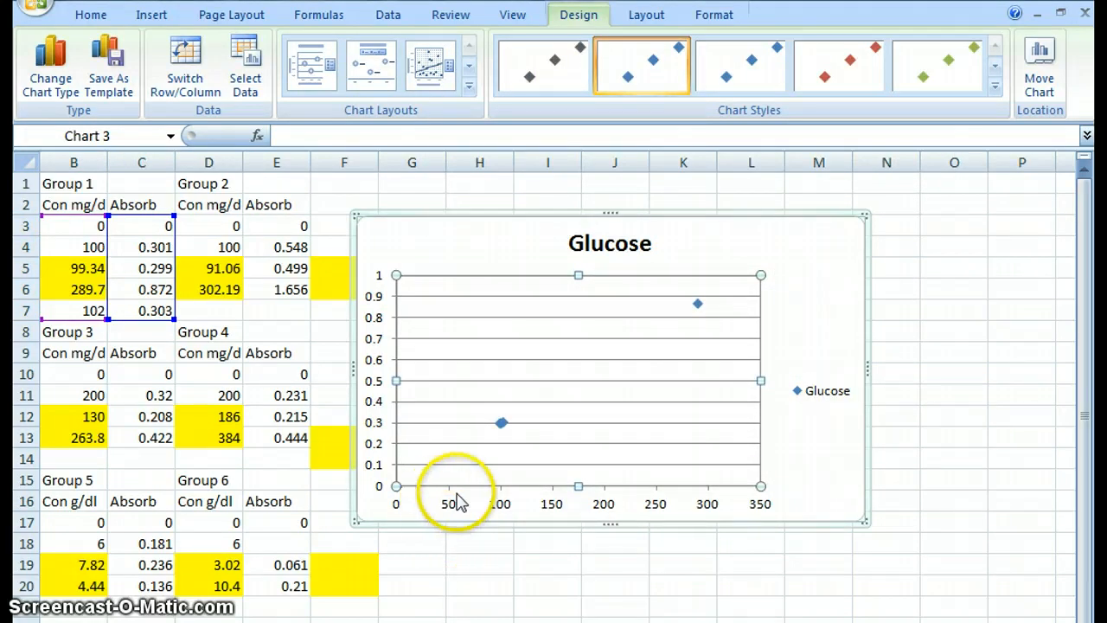
pyautogui.moveTo(466, 420)
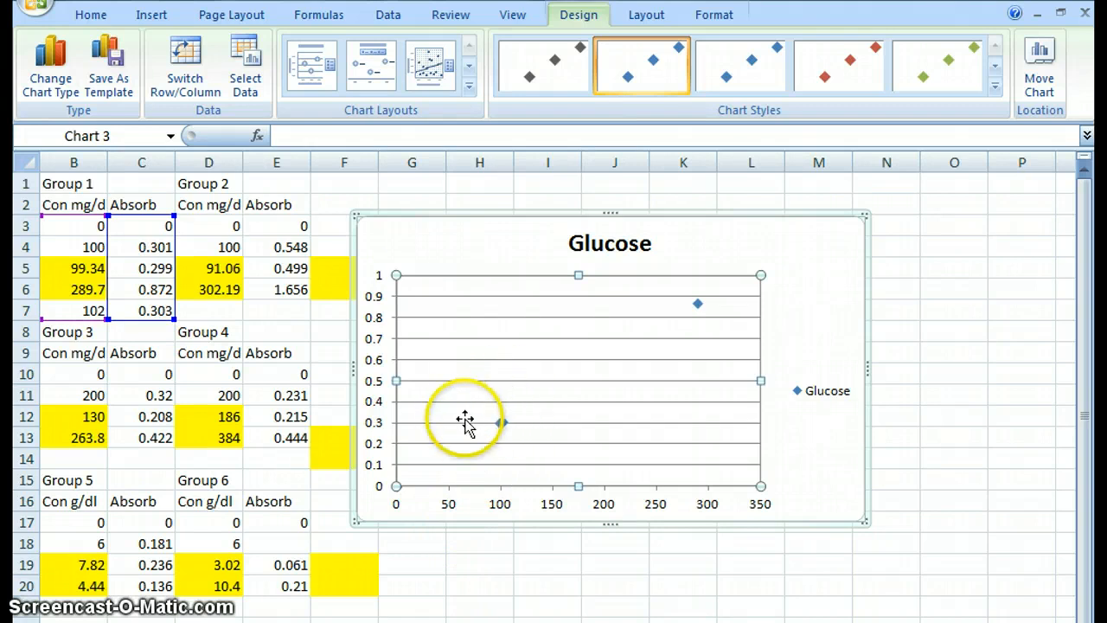
# Enlarge the Glucose chart by dragging its sizing handle outward
pyautogui.moveTo(467, 422); pyautogui.dragTo(246, 574)
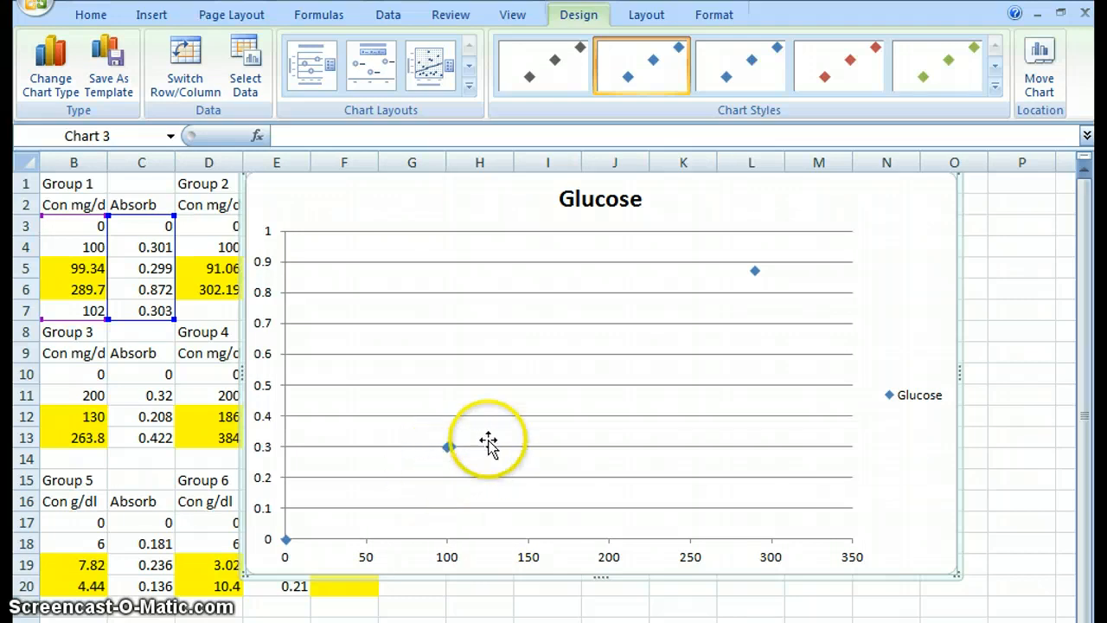
pyautogui.moveTo(412, 617)
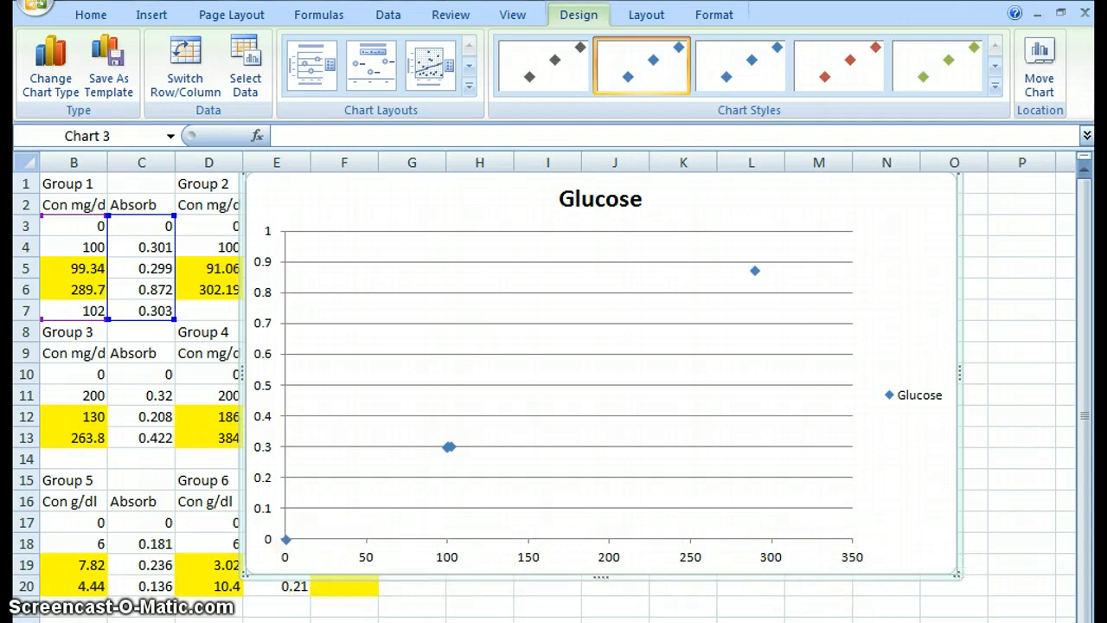
pyautogui.moveTo(424, 550)
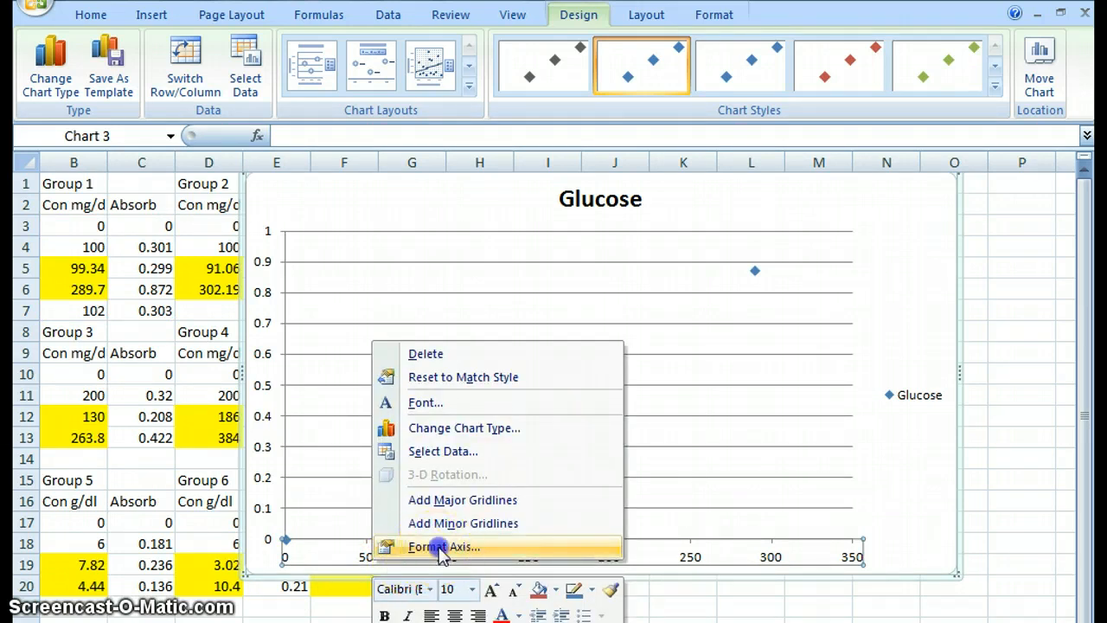
# Format the horizontal axis with fixed major unit 20, minor unit 10 and a minor tick mark style
pyautogui.click(443, 547)
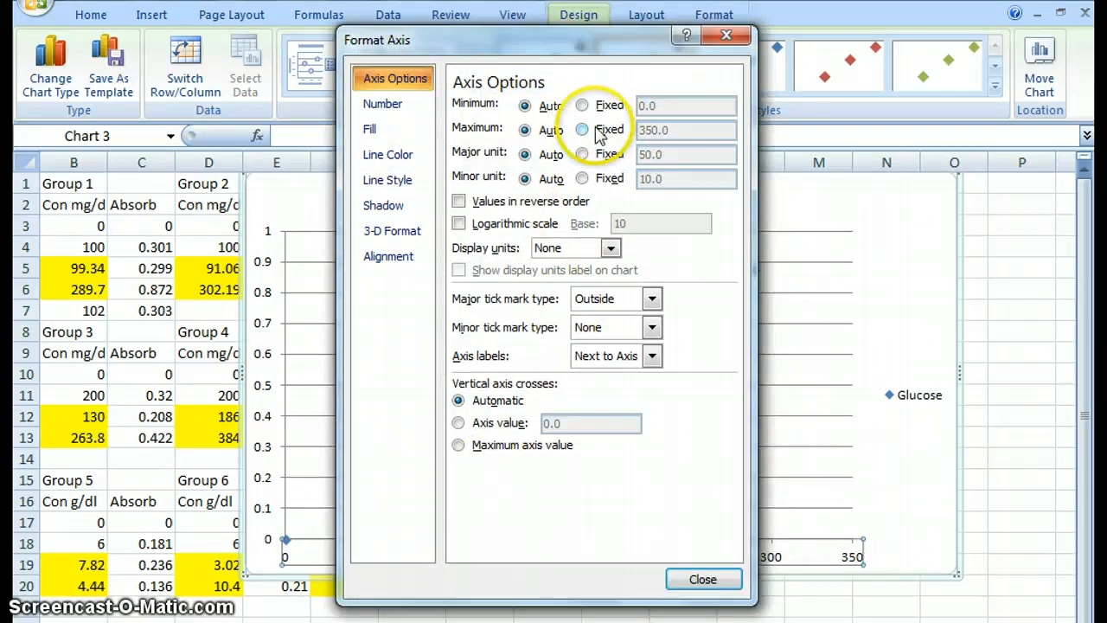
pyautogui.click(582, 154)
pyautogui.write('20')
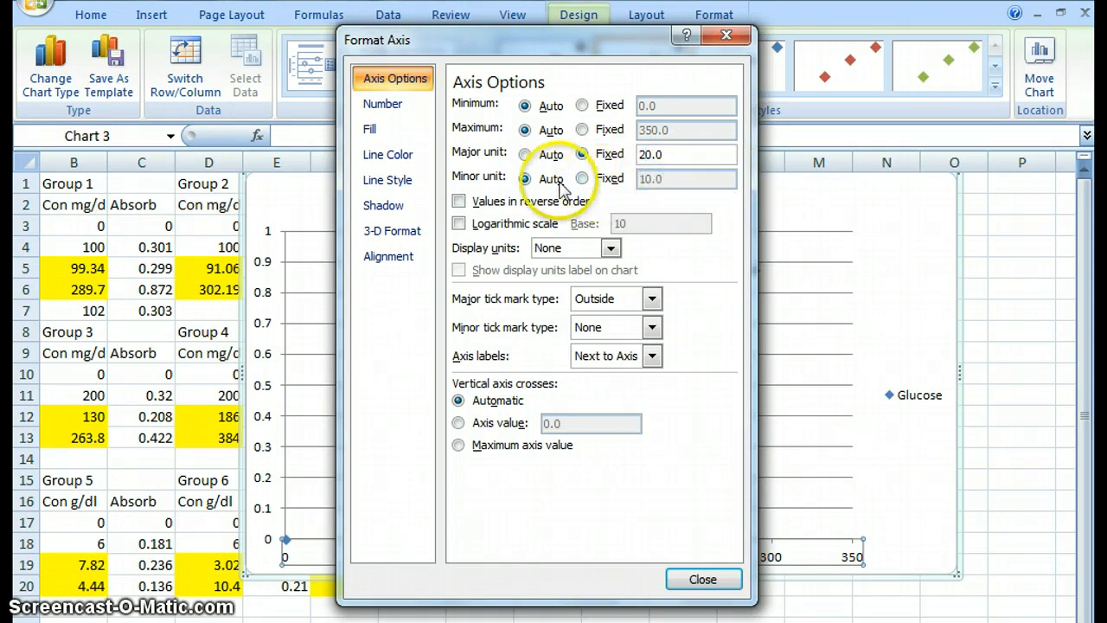
pyautogui.click(581, 178)
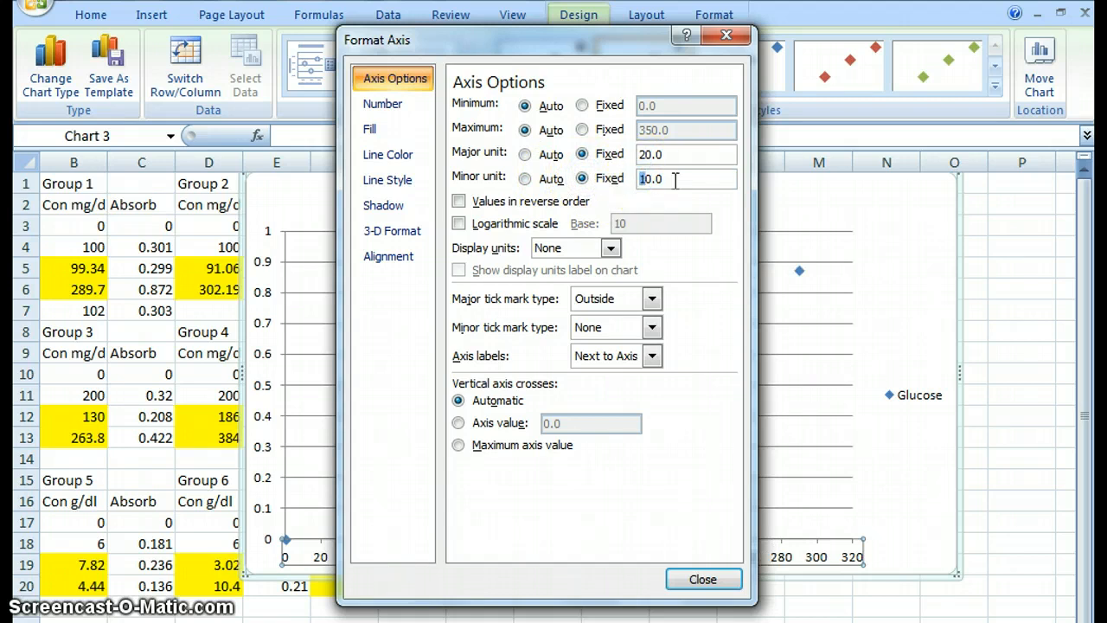
pyautogui.click(651, 327)
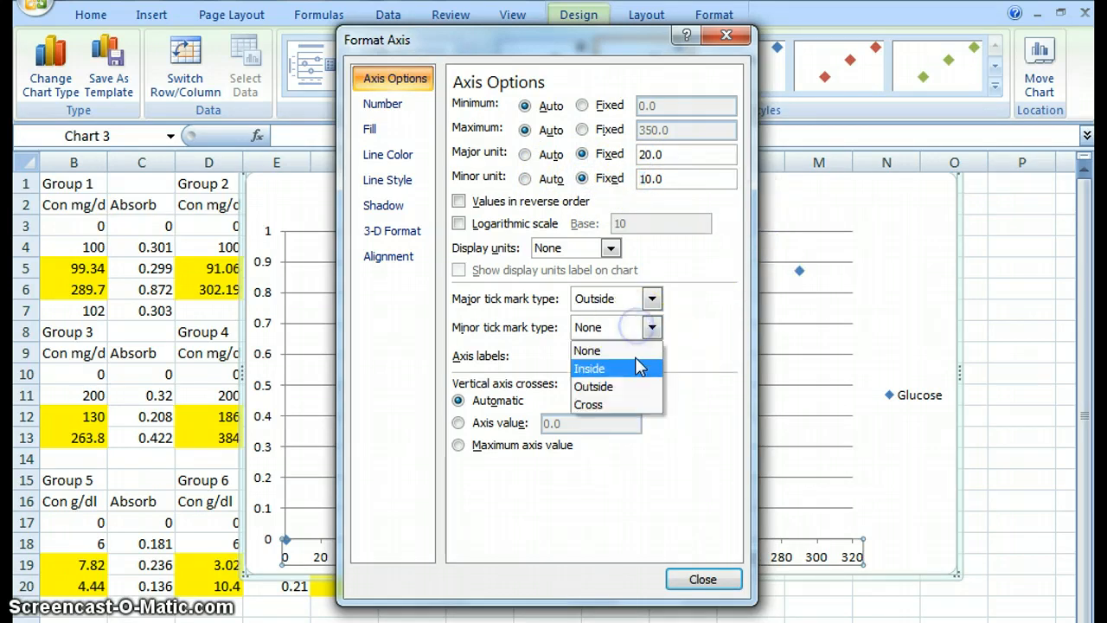
pyautogui.click(703, 578)
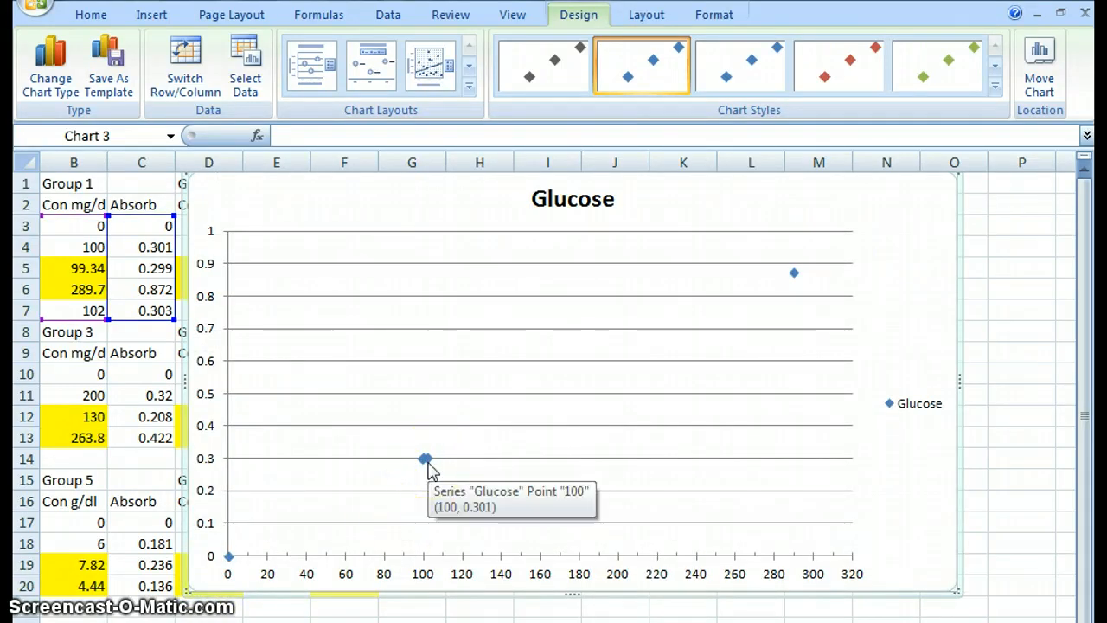
pyautogui.moveTo(502, 197)
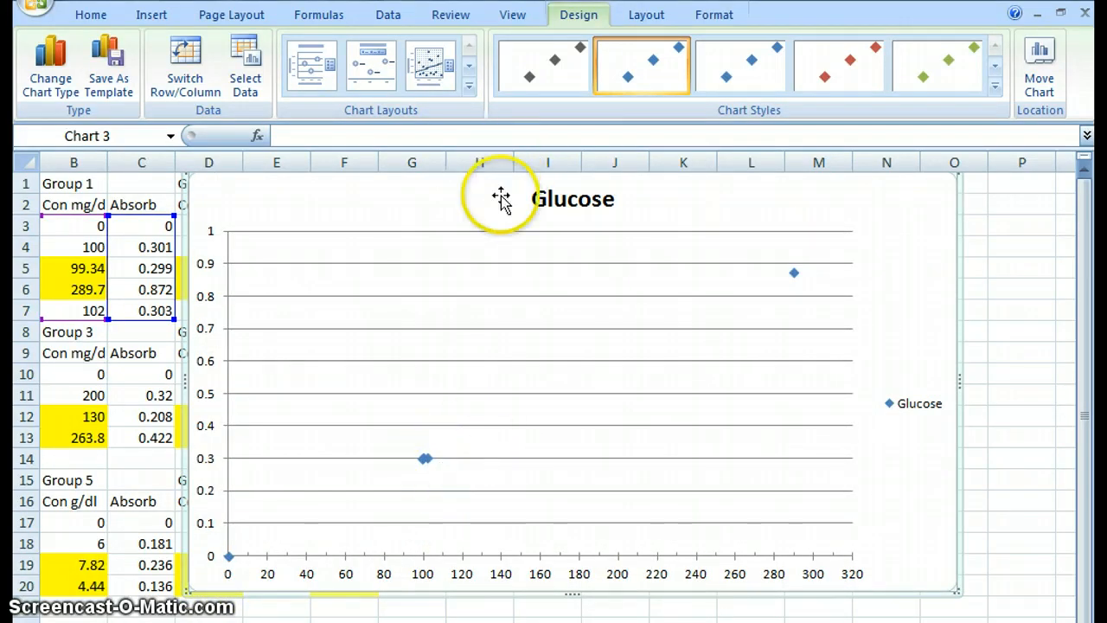
pyautogui.moveTo(876, 561)
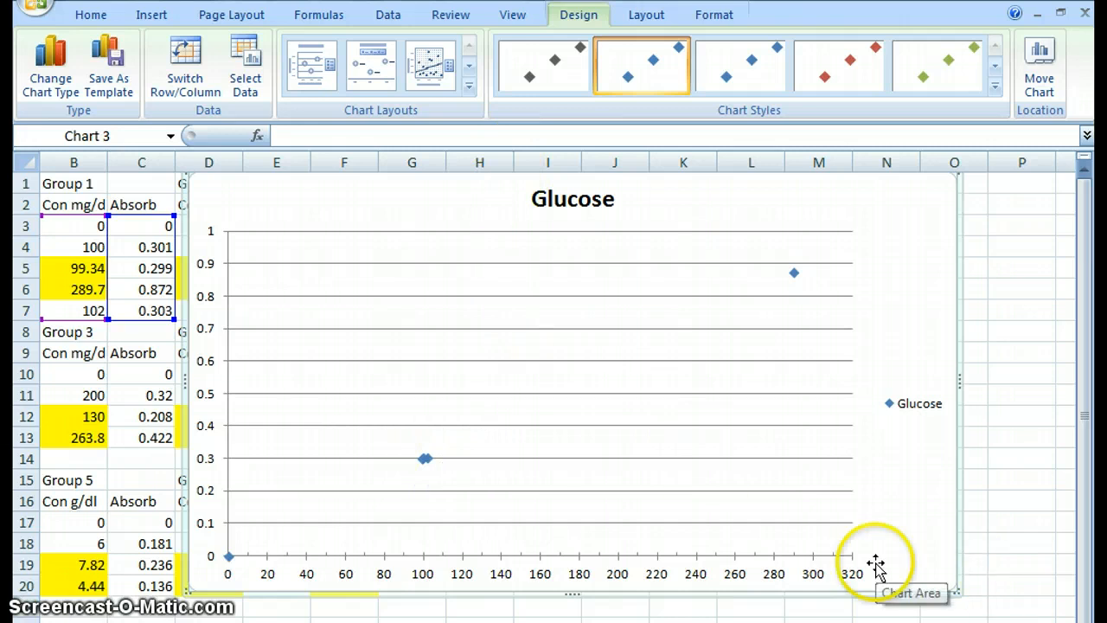
pyautogui.moveTo(609, 275)
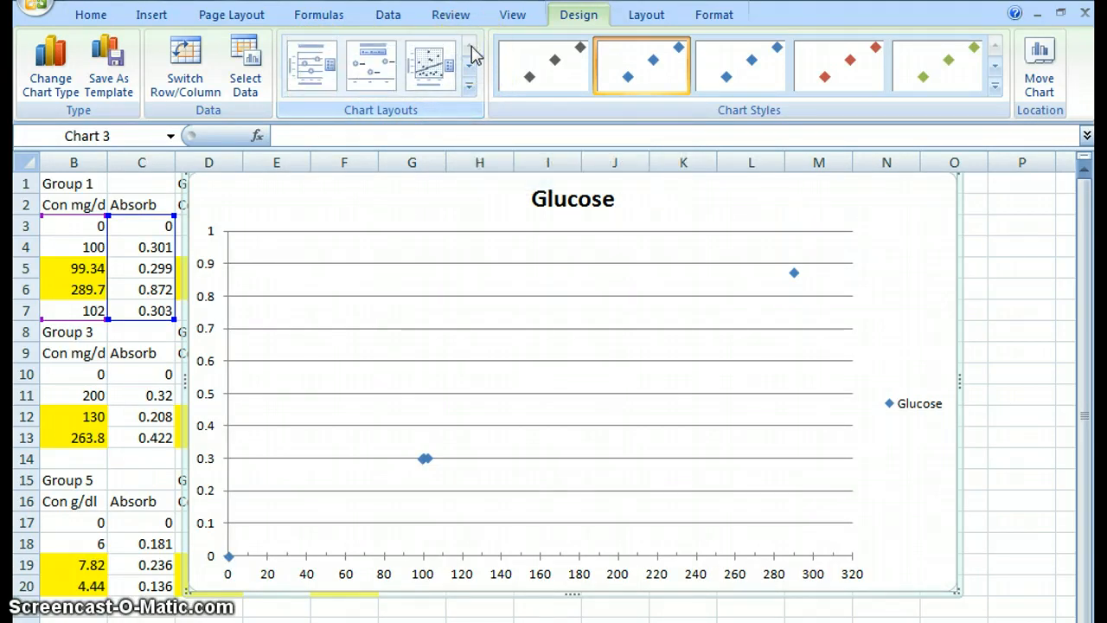
# Add chart titles and set the chart title to 'Absorption vs concentration for glucose'
pyautogui.click(312, 64)
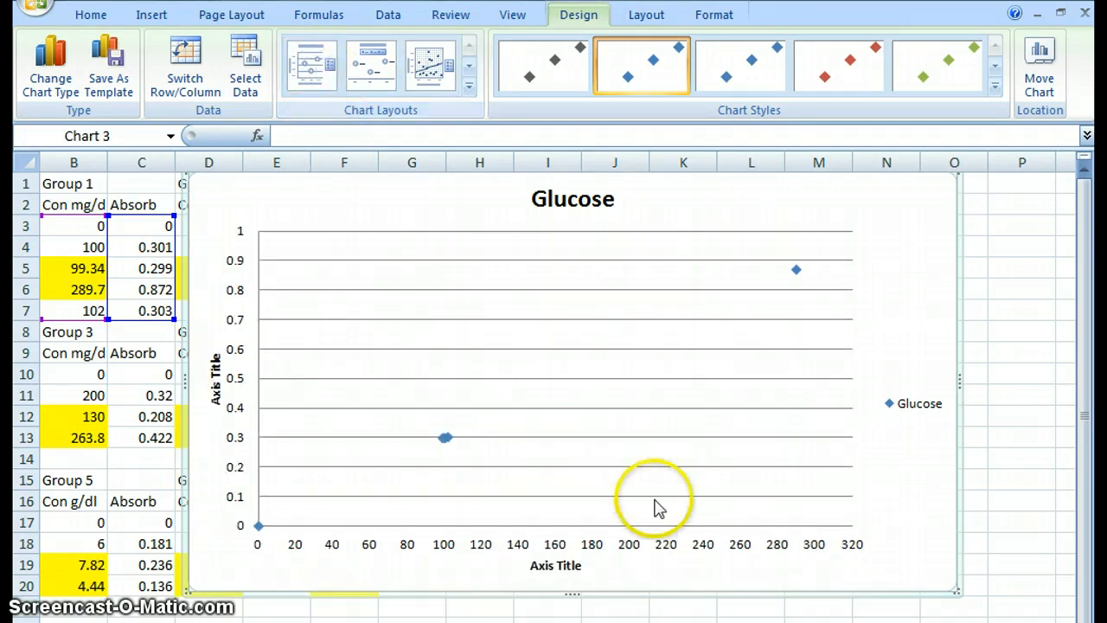
pyautogui.click(573, 199)
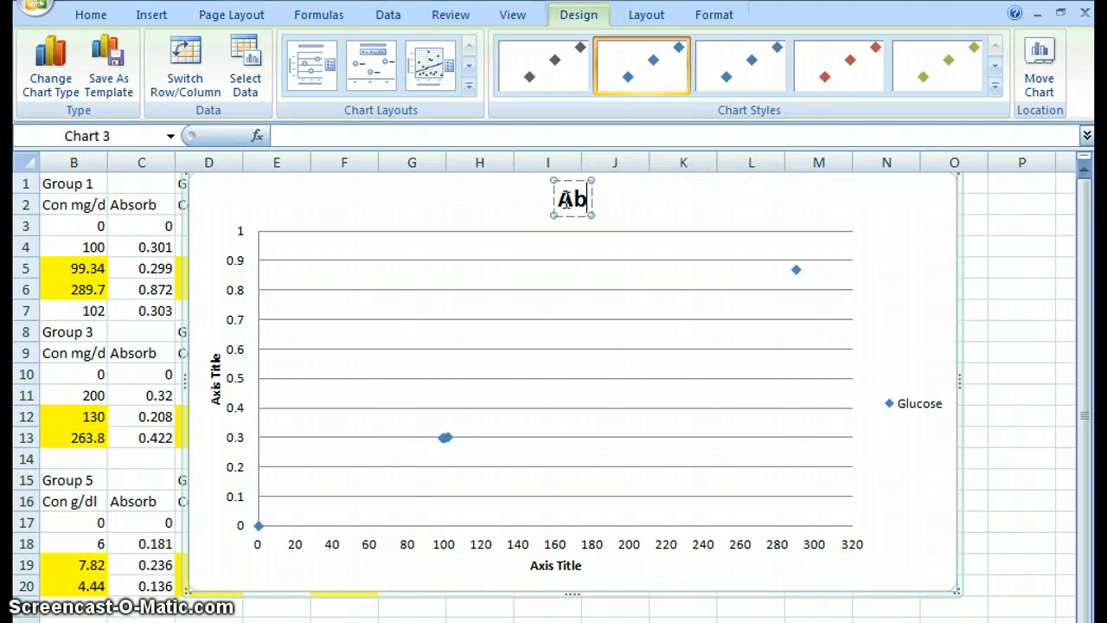
pyautogui.write('Absorption vs')
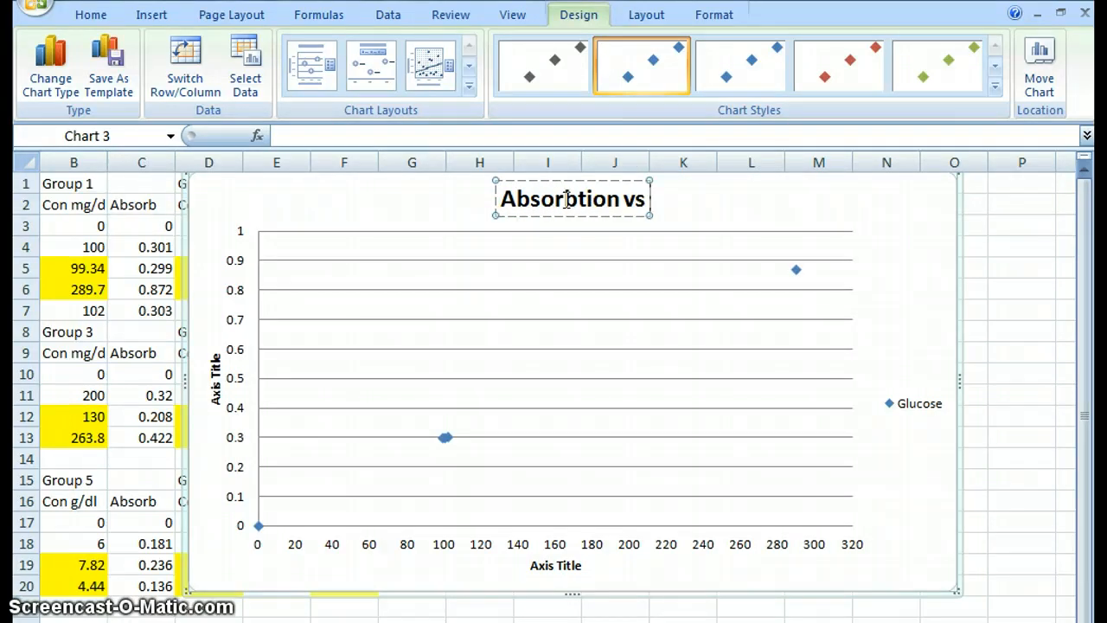
pyautogui.write('concentration for')
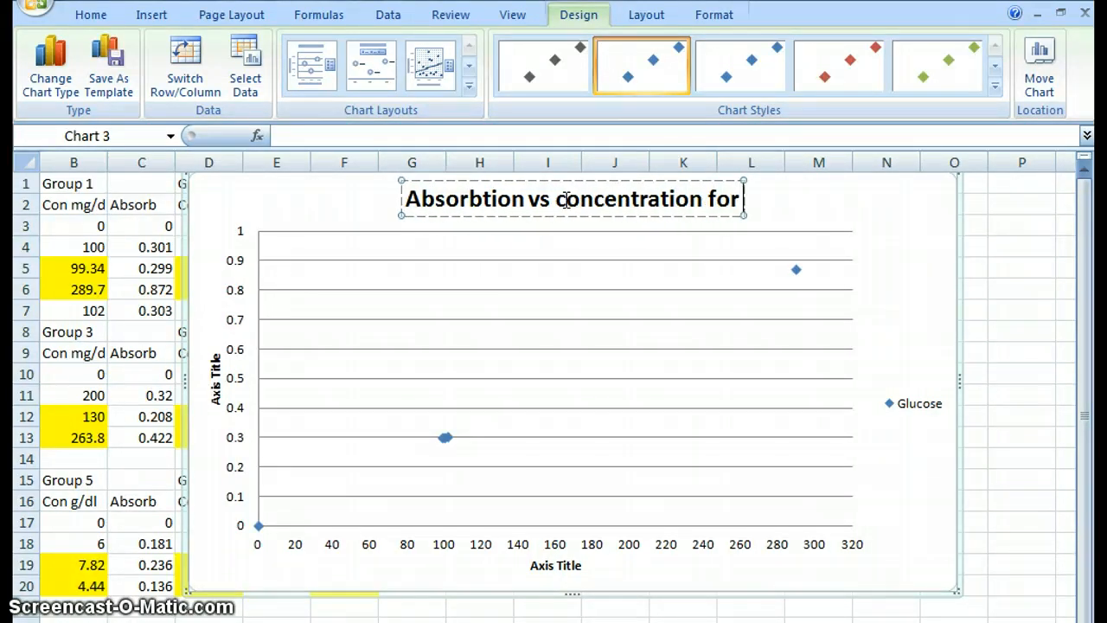
pyautogui.write('glucose')
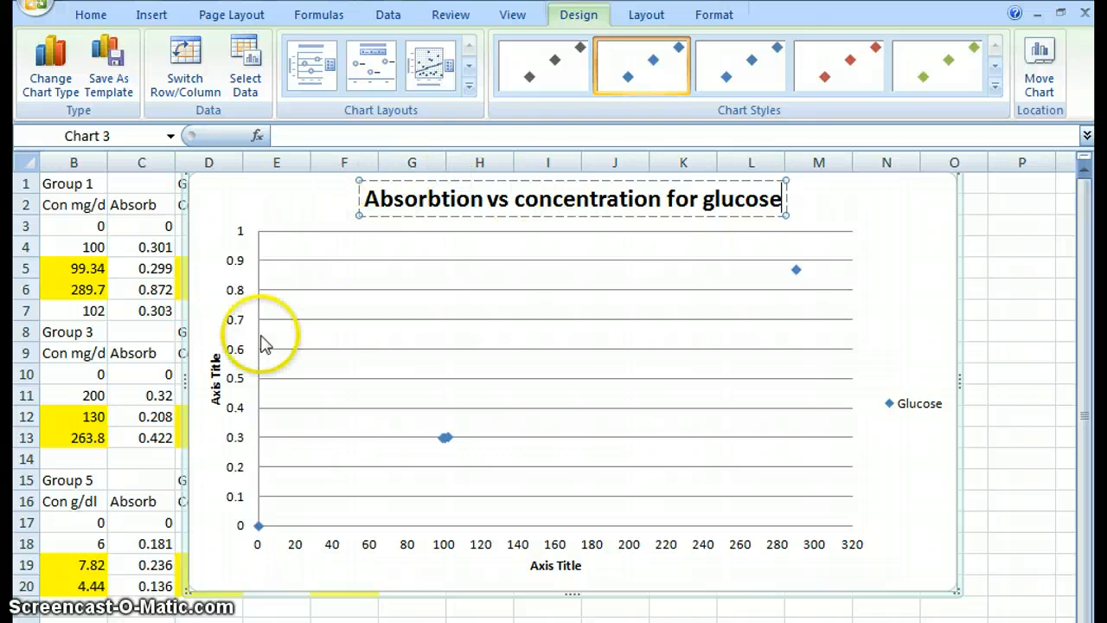
# Label the vertical axis 'Absorbtion', then reselect the whole chart
pyautogui.click(215, 377)
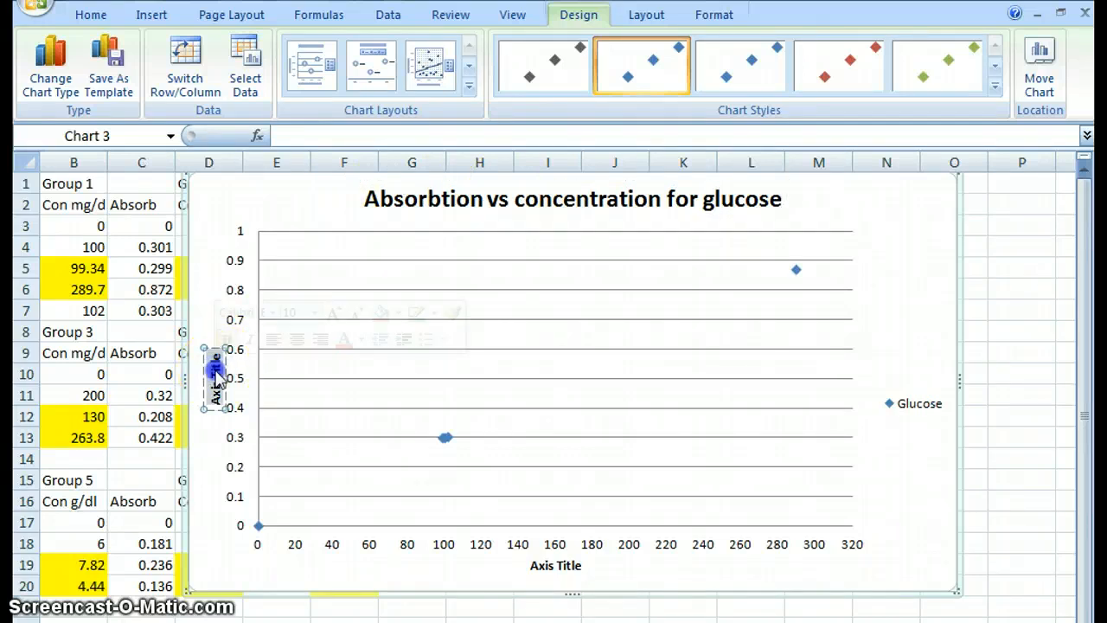
pyautogui.write('Absorbtion')
pyautogui.click(555, 564)
pyautogui.write('Concentration')
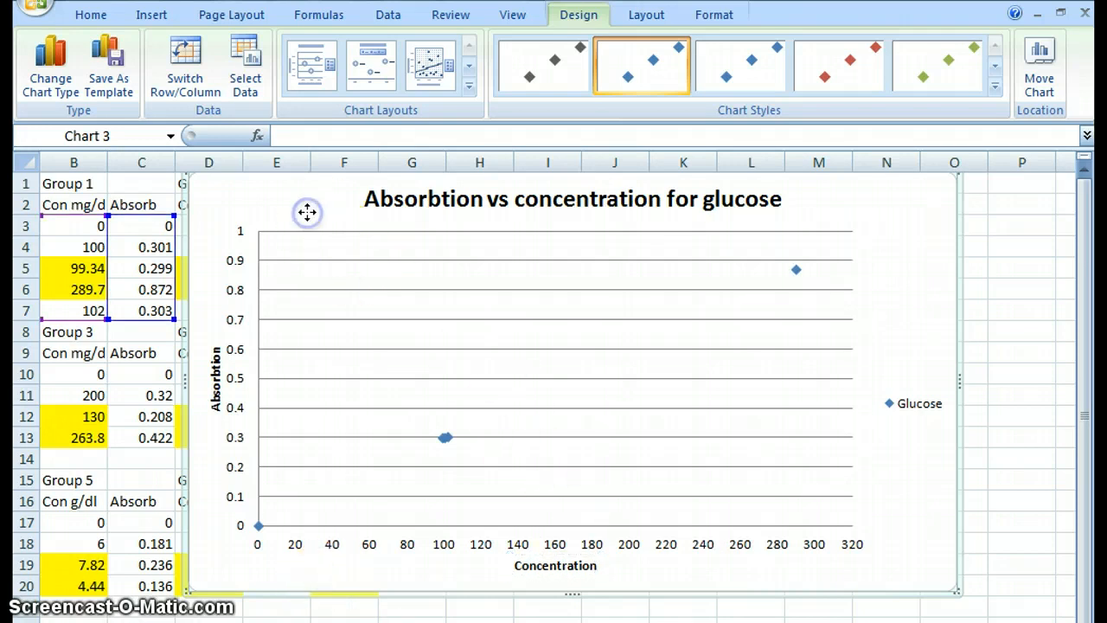
pyautogui.click(1021, 353)
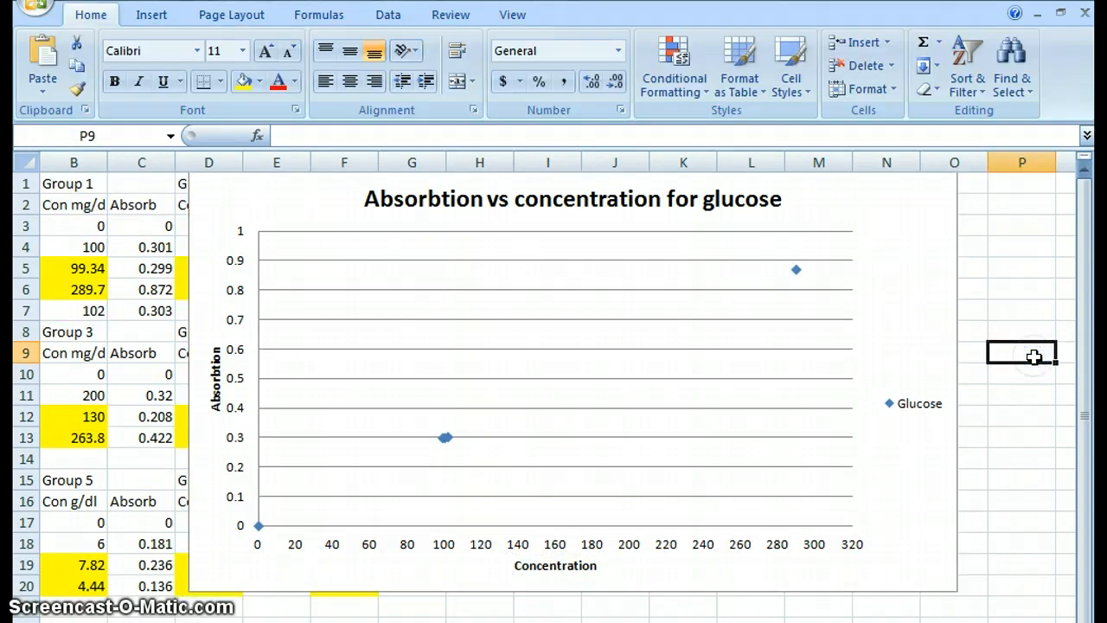
pyautogui.click(571, 377)
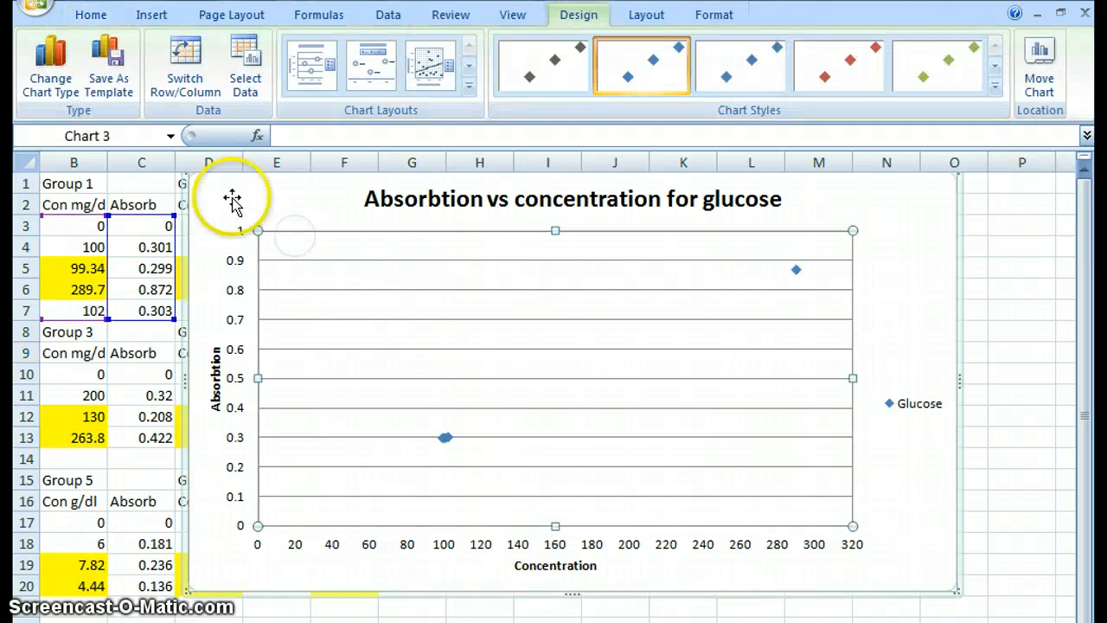
pyautogui.click(234, 199)
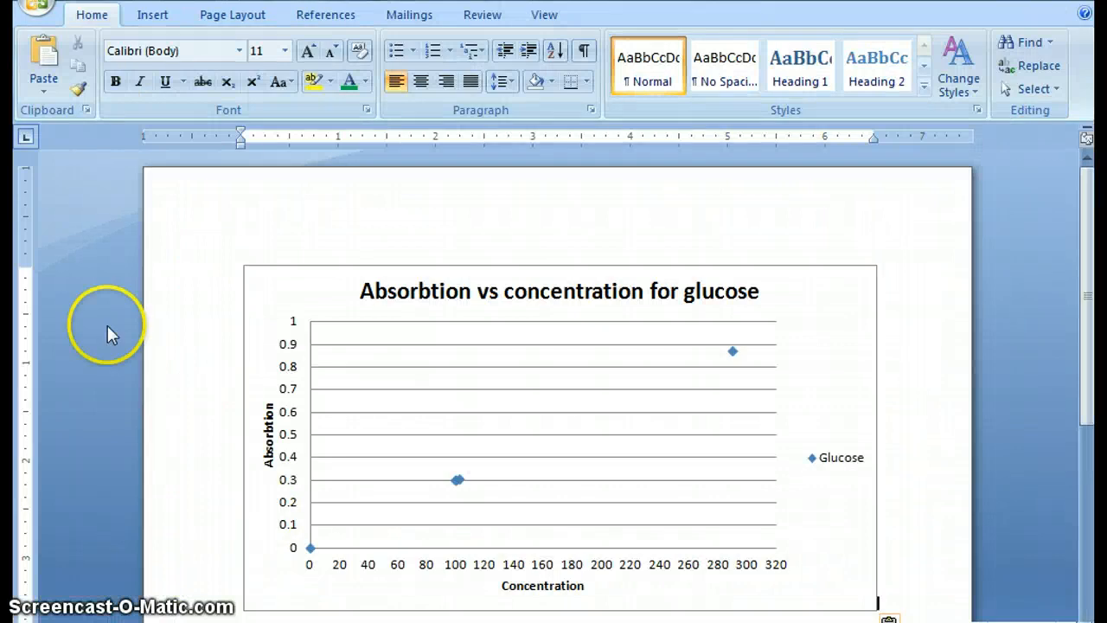
# Select the pasted chart in Word and enlarge it to span the page width
pyautogui.click(559, 433)
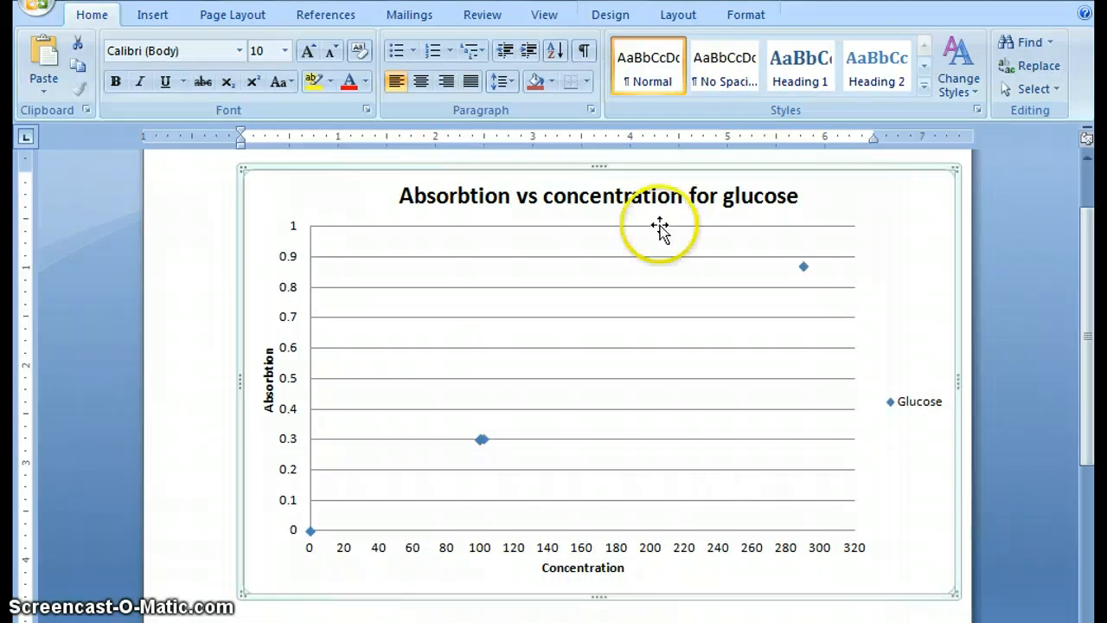
pyautogui.moveTo(631, 138)
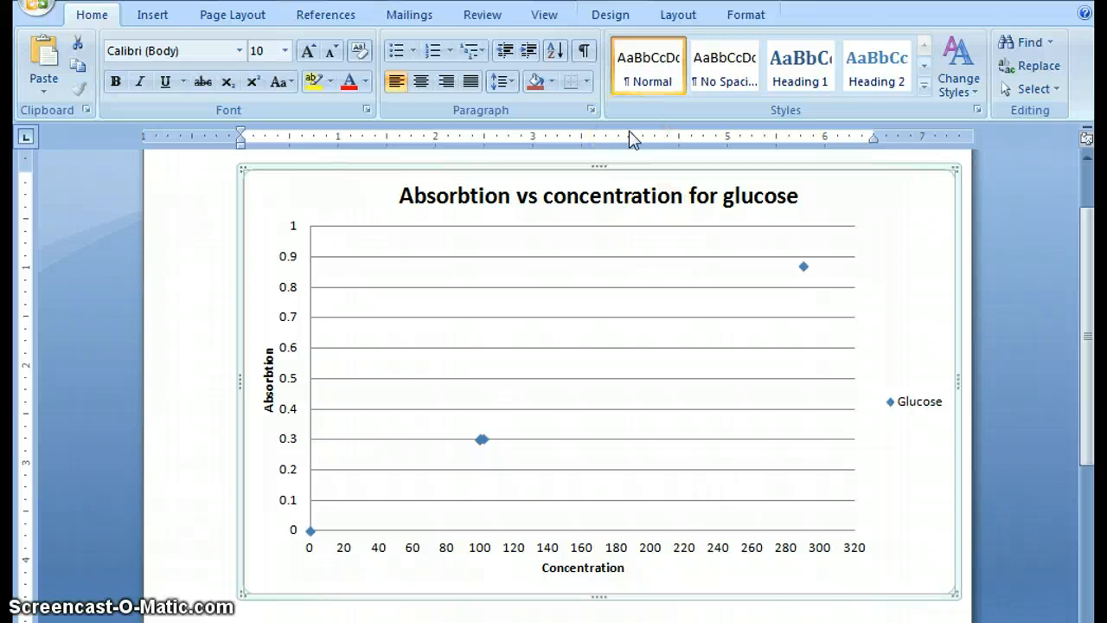
# Draw a Line shape from the chart origin up through the glucose data points
pyautogui.click(152, 14)
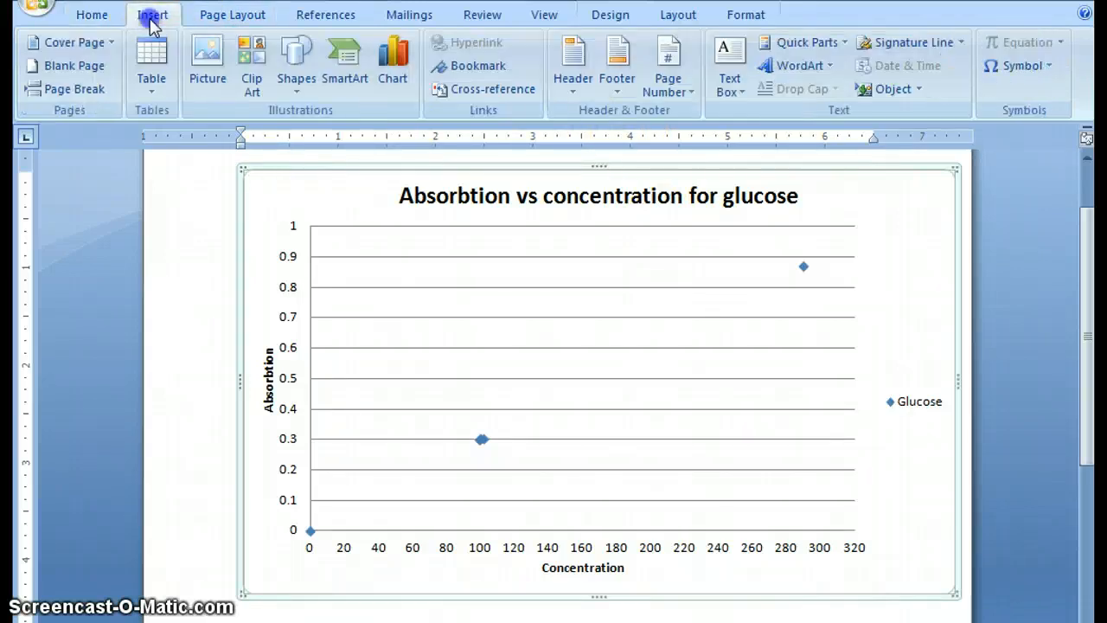
pyautogui.moveTo(476, 78)
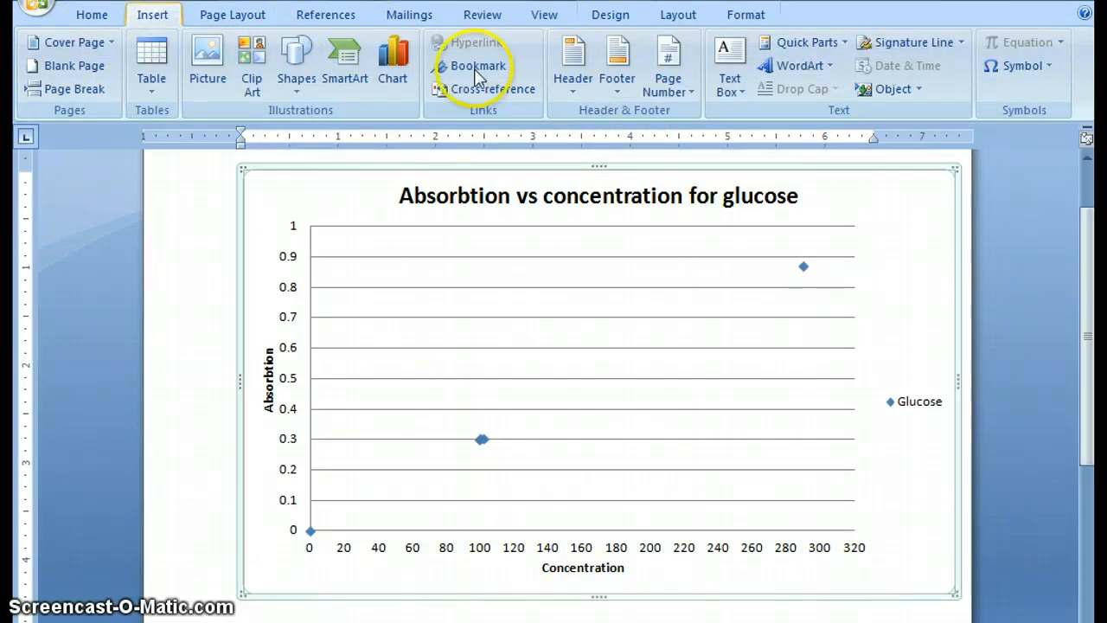
pyautogui.moveTo(611, 14)
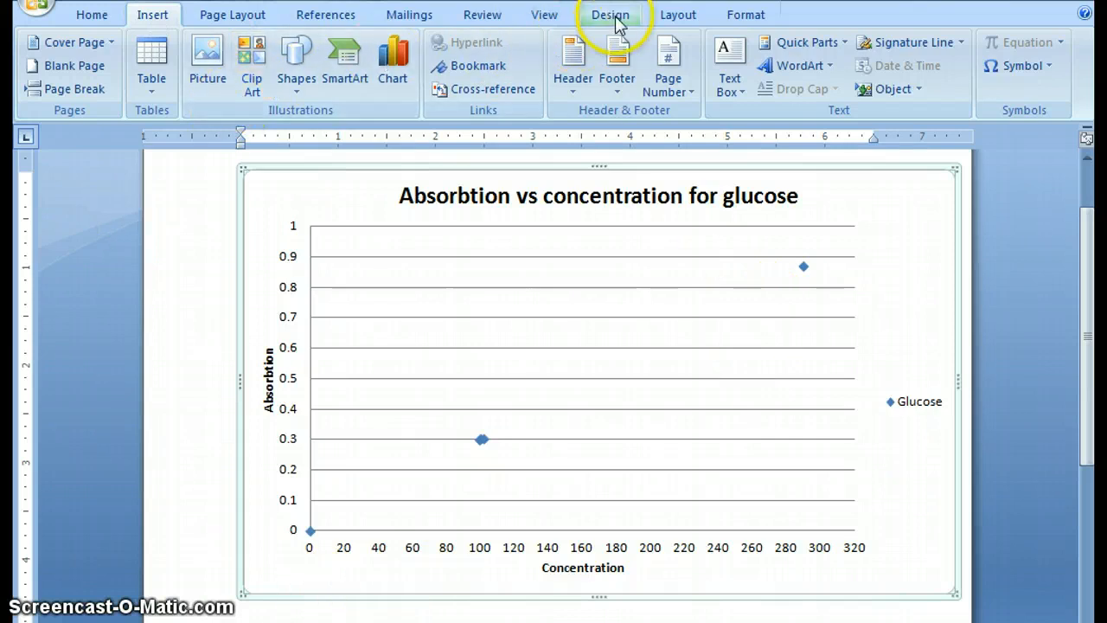
pyautogui.moveTo(301, 211)
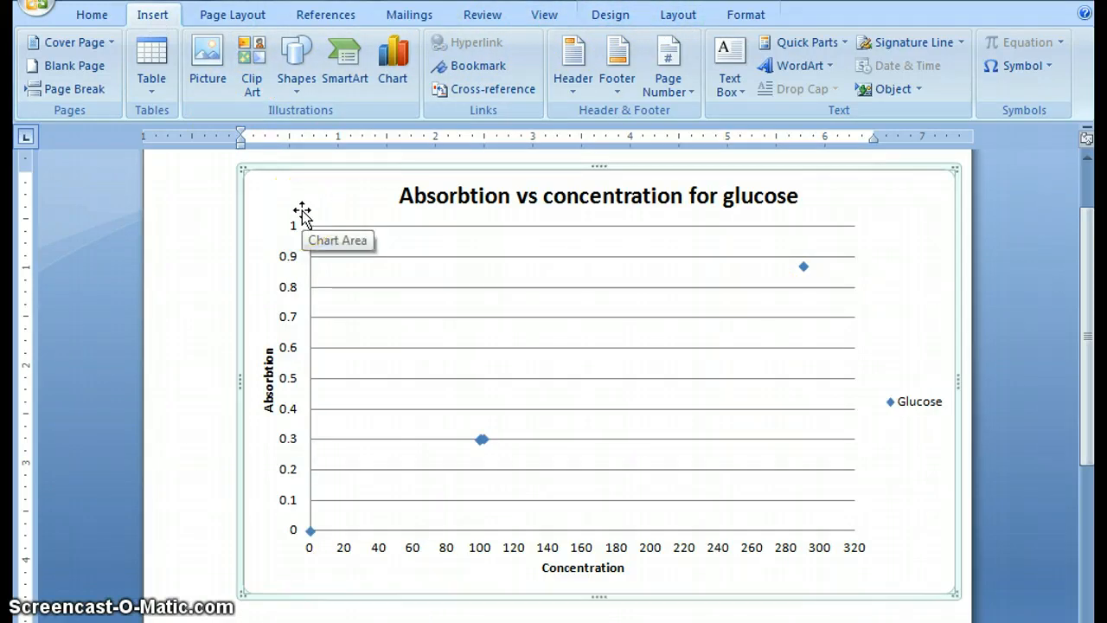
pyautogui.moveTo(326, 131)
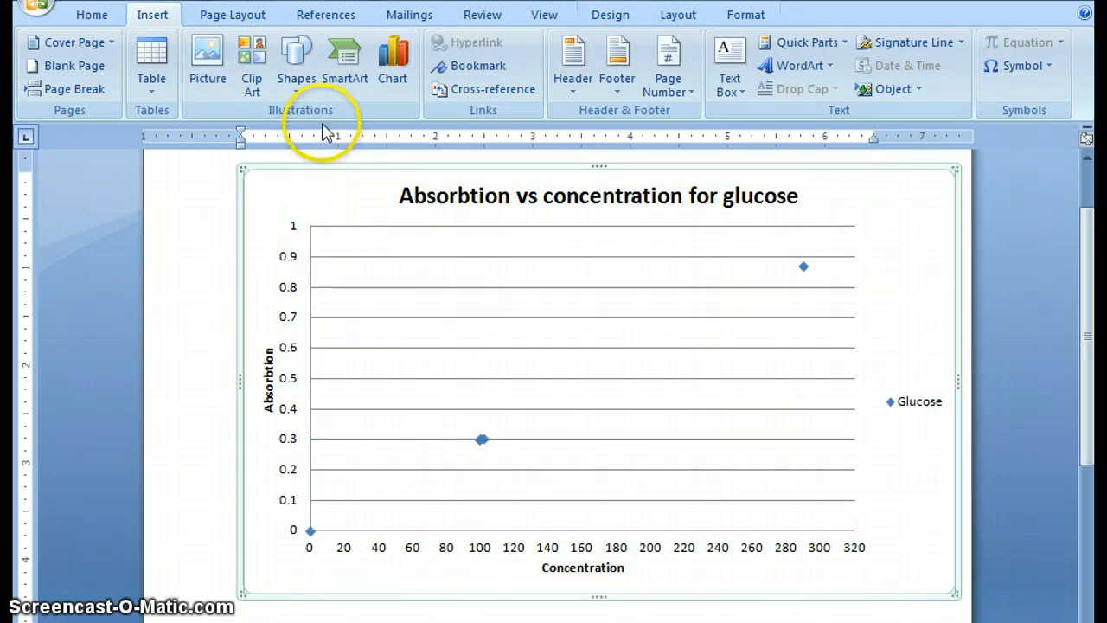
pyautogui.click(296, 61)
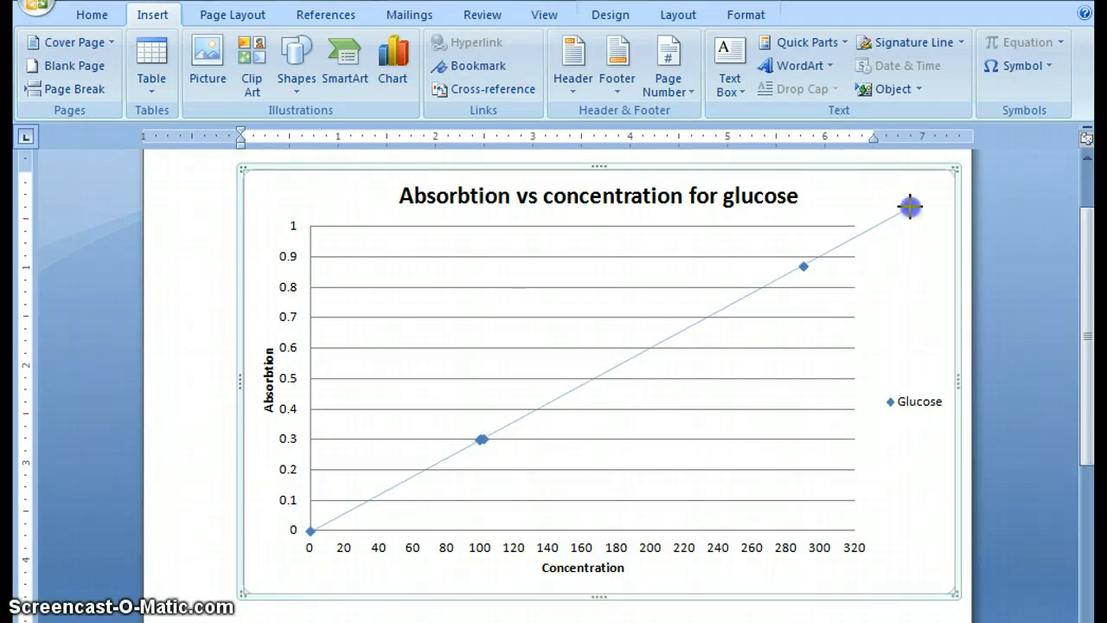
pyautogui.click(701, 482)
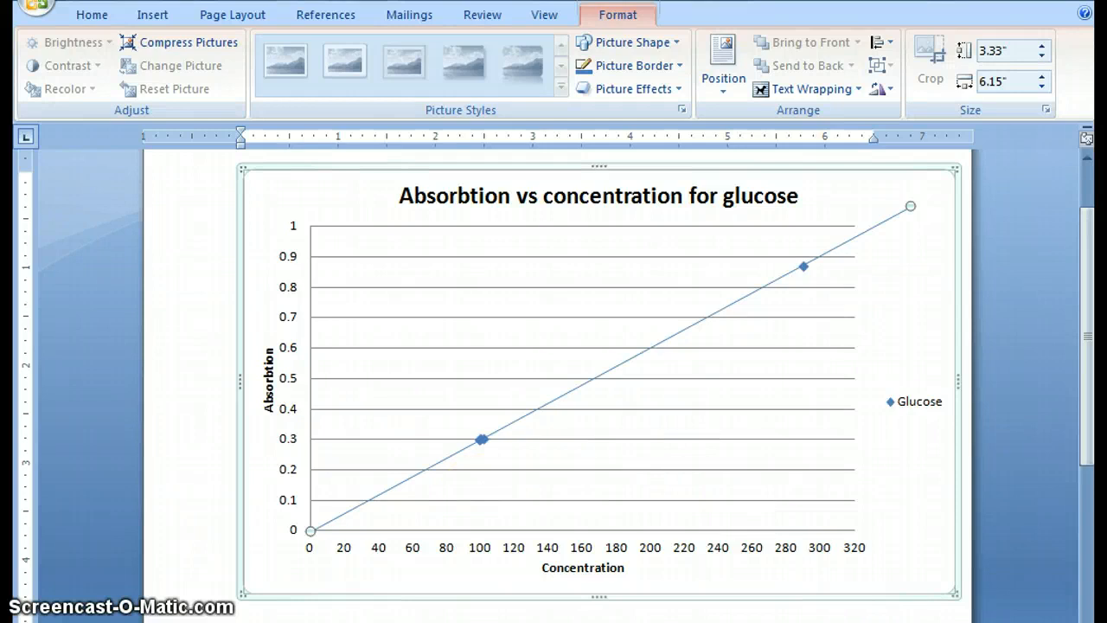
pyautogui.moveTo(824, 356)
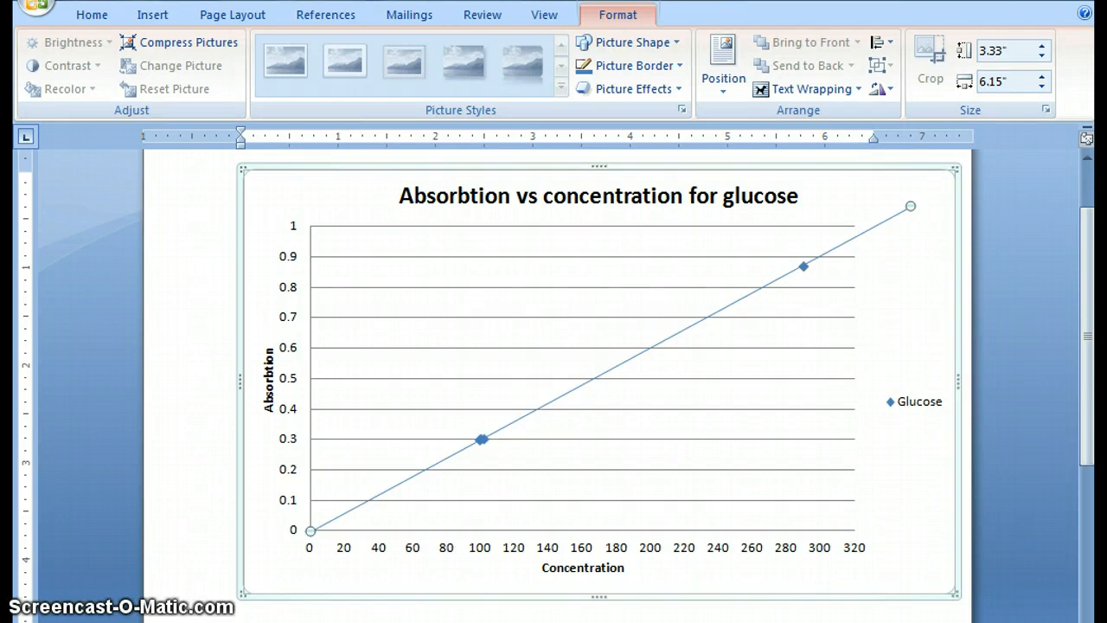
pyautogui.moveTo(277, 367)
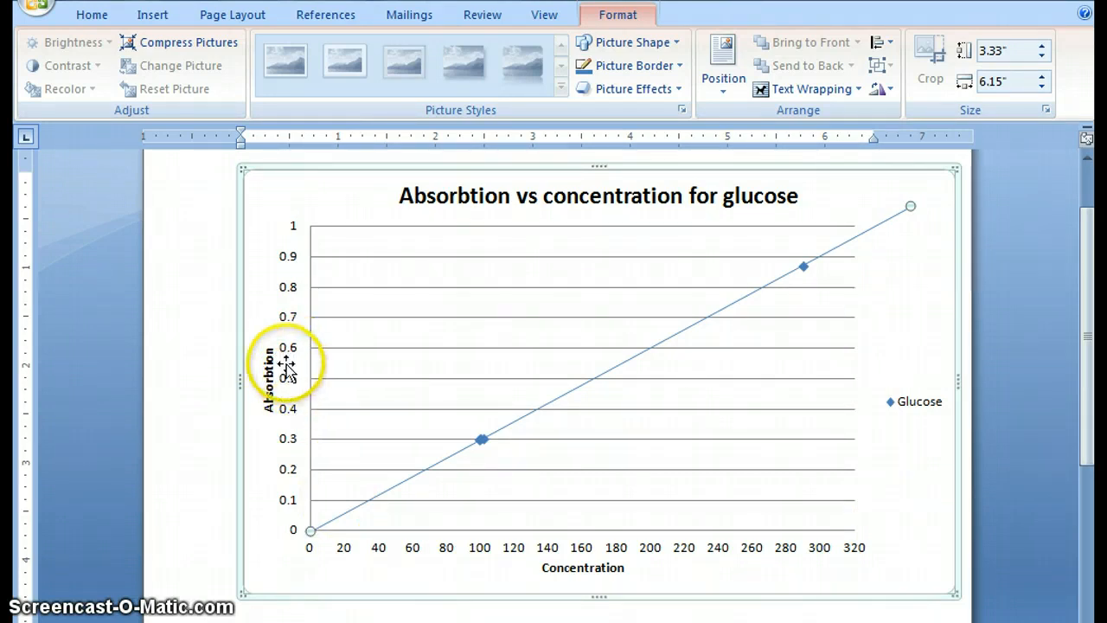
pyautogui.moveTo(388, 356)
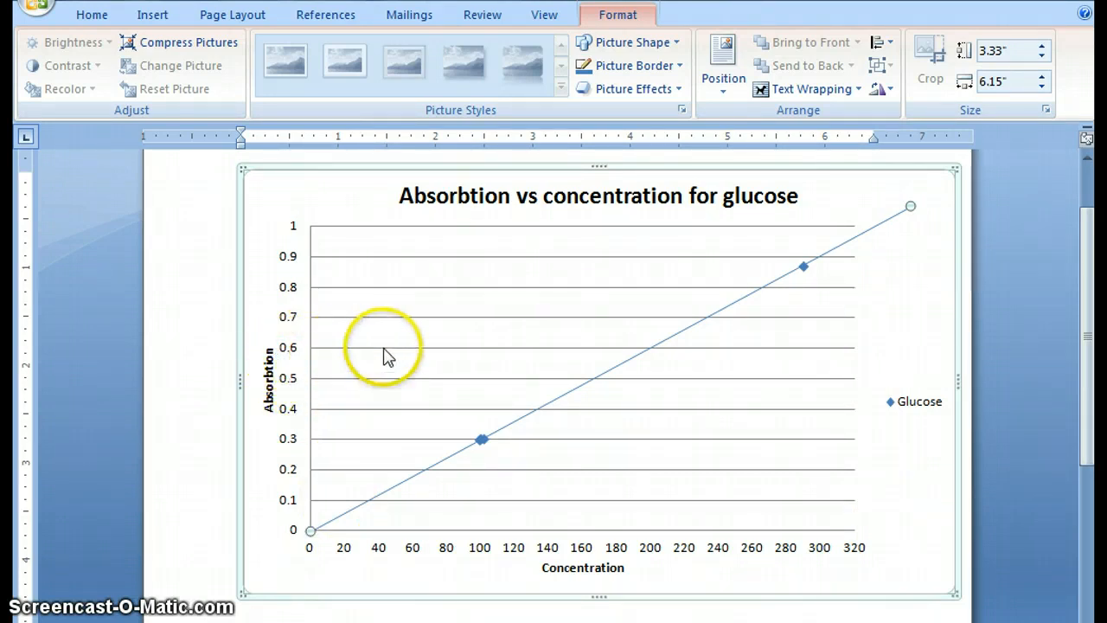
pyautogui.moveTo(647, 350)
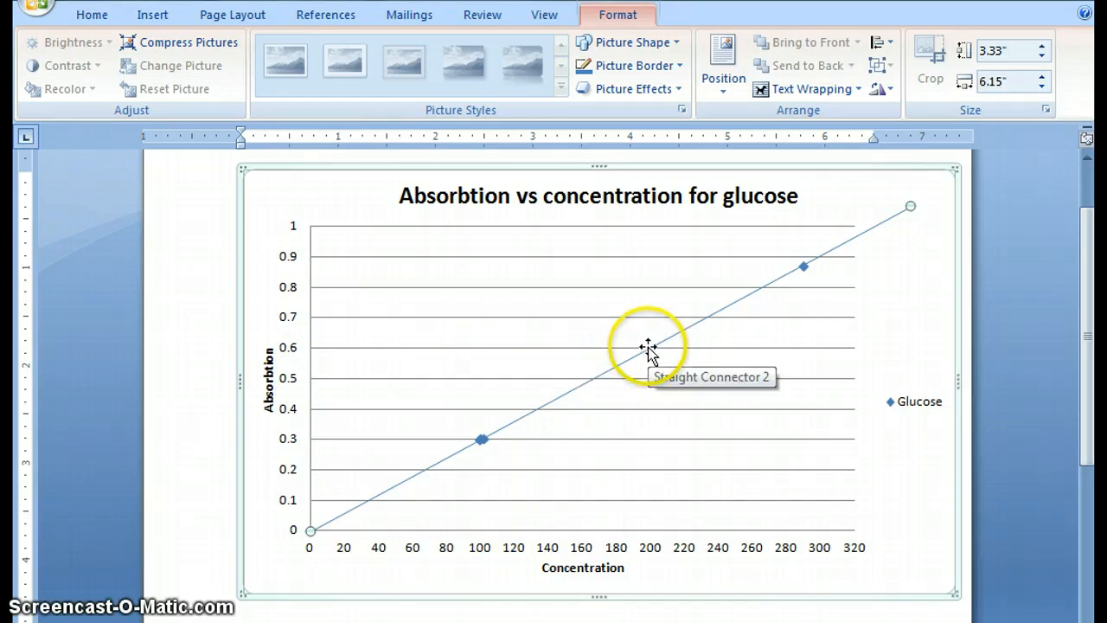
pyautogui.moveTo(658, 557)
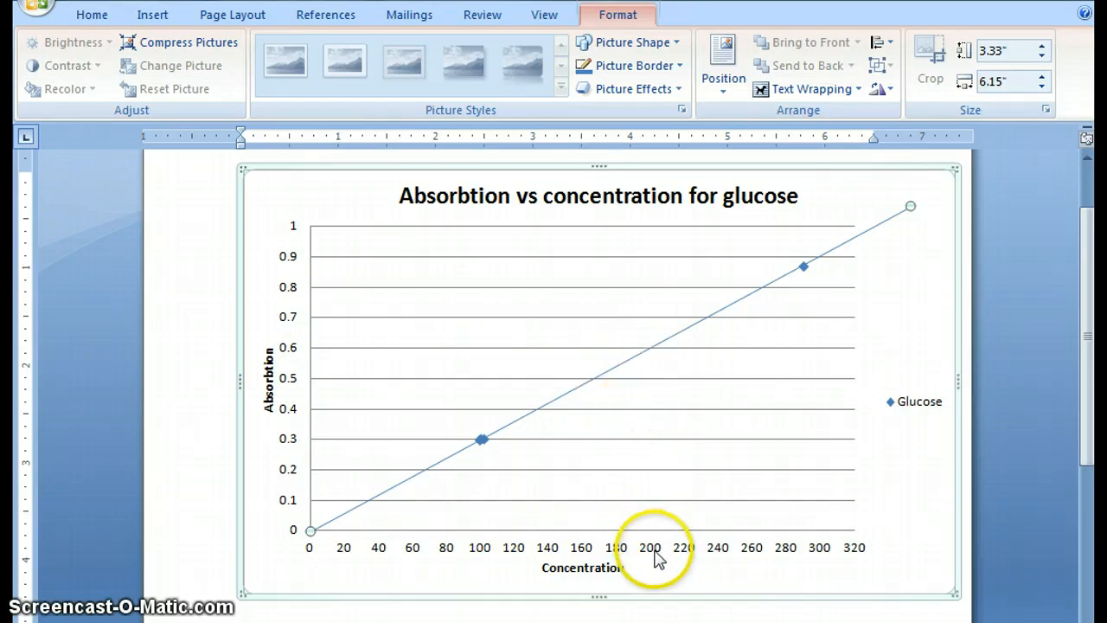
pyautogui.moveTo(654, 552)
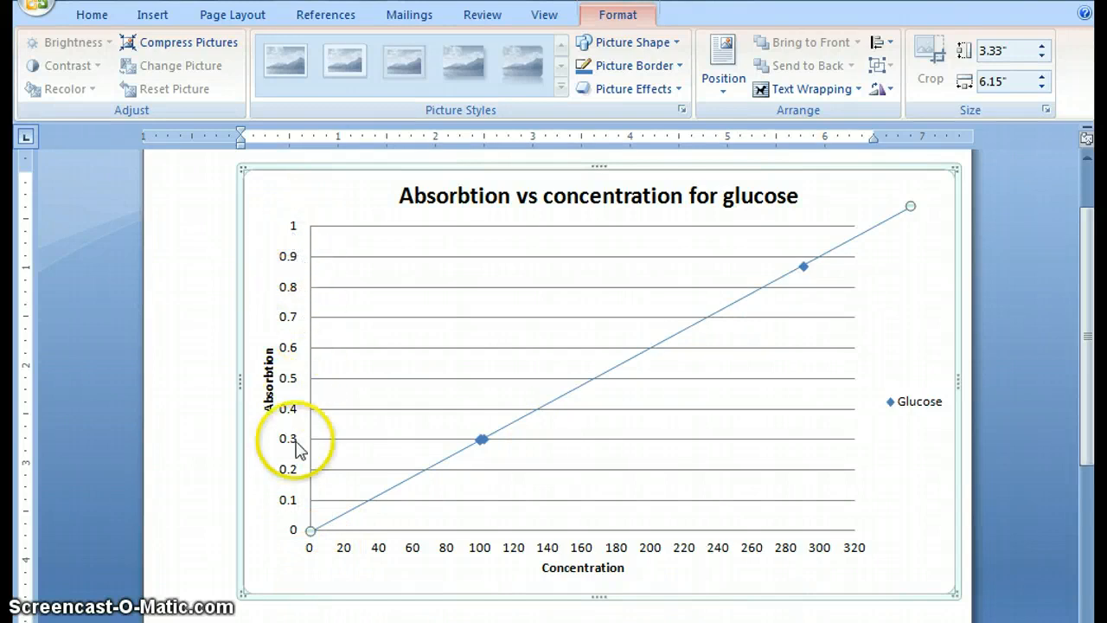
pyautogui.moveTo(311, 384)
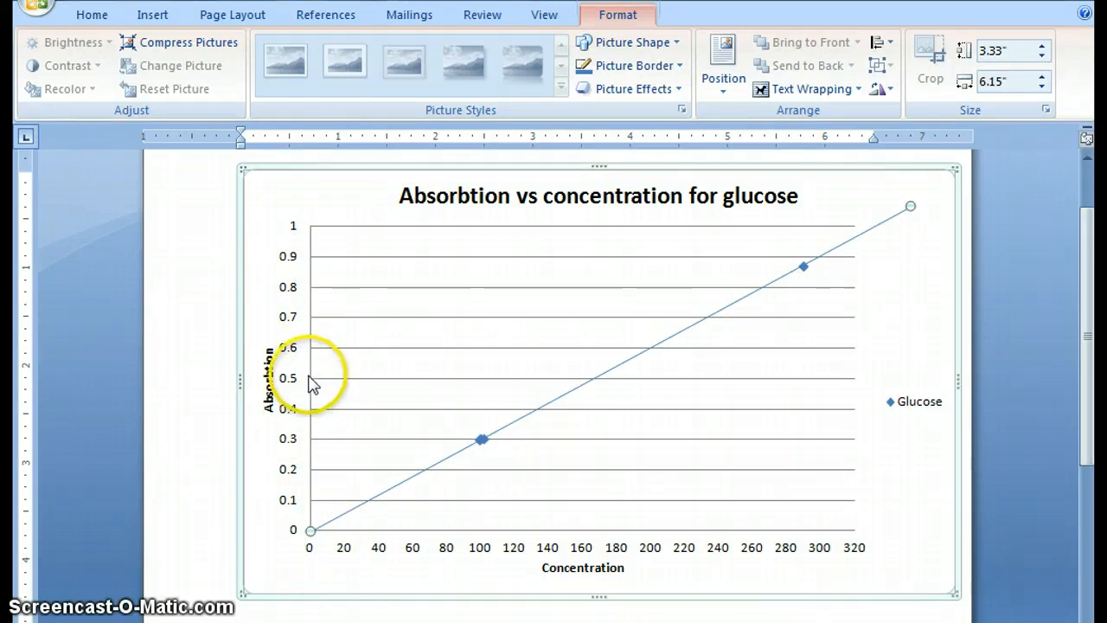
pyautogui.moveTo(586, 380)
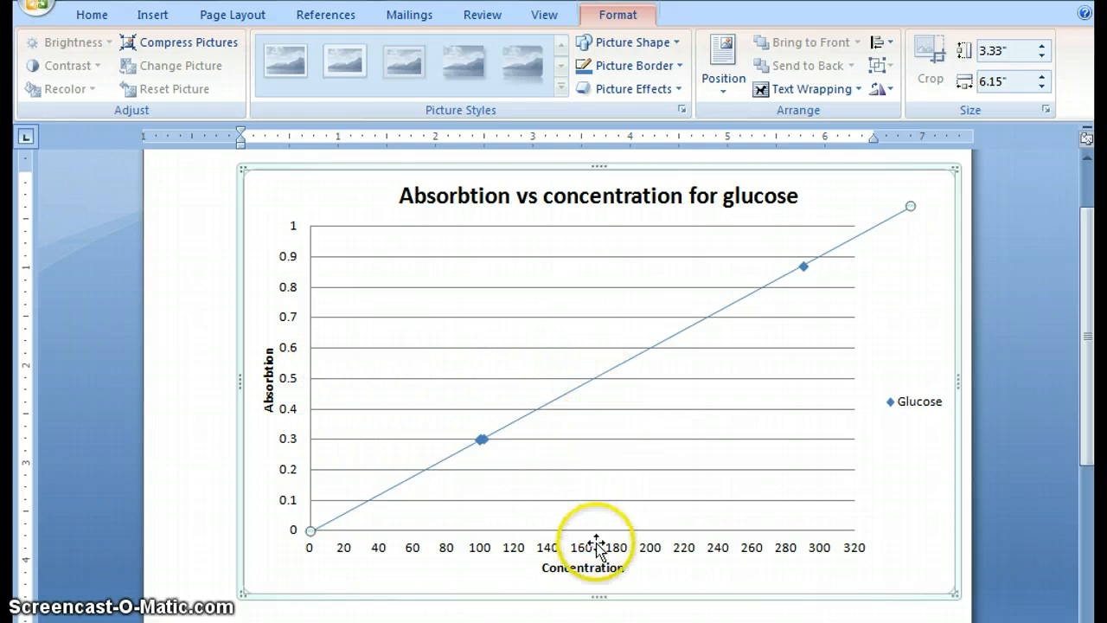
pyautogui.moveTo(597, 545)
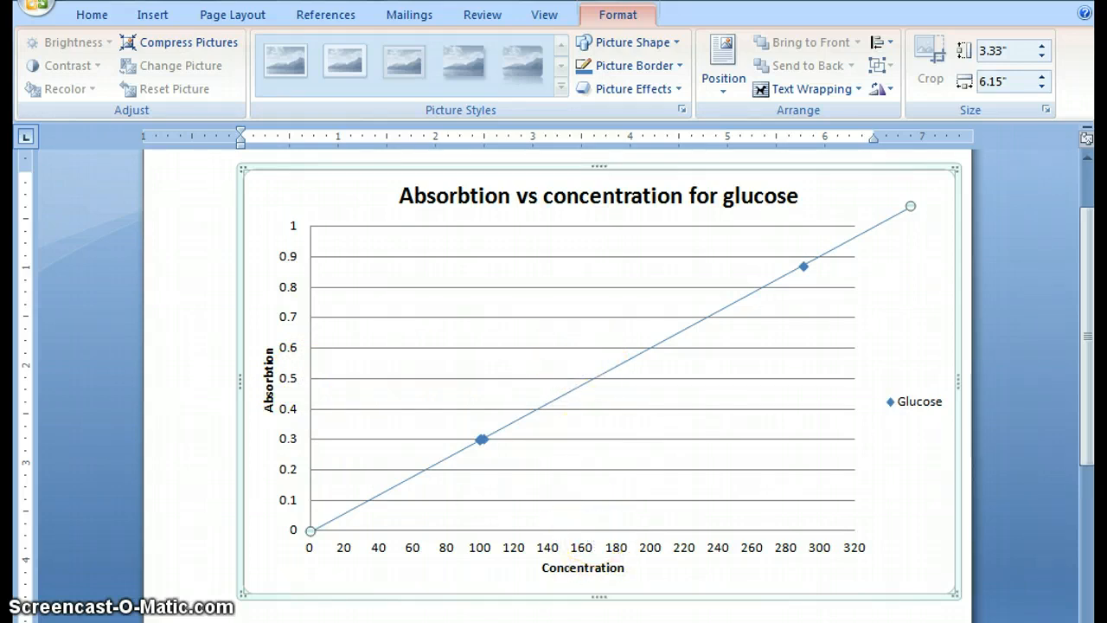